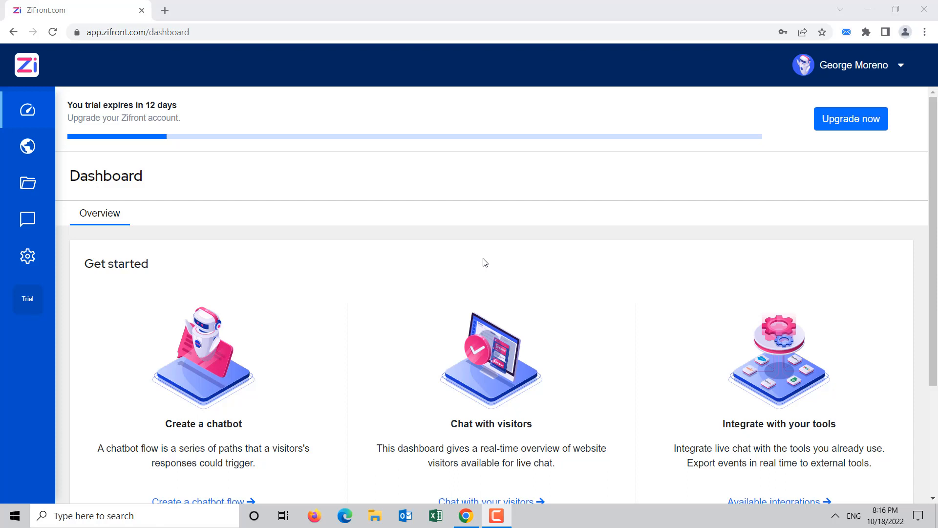
{"action": "mouse_move", "coordinate": [478, 265]}
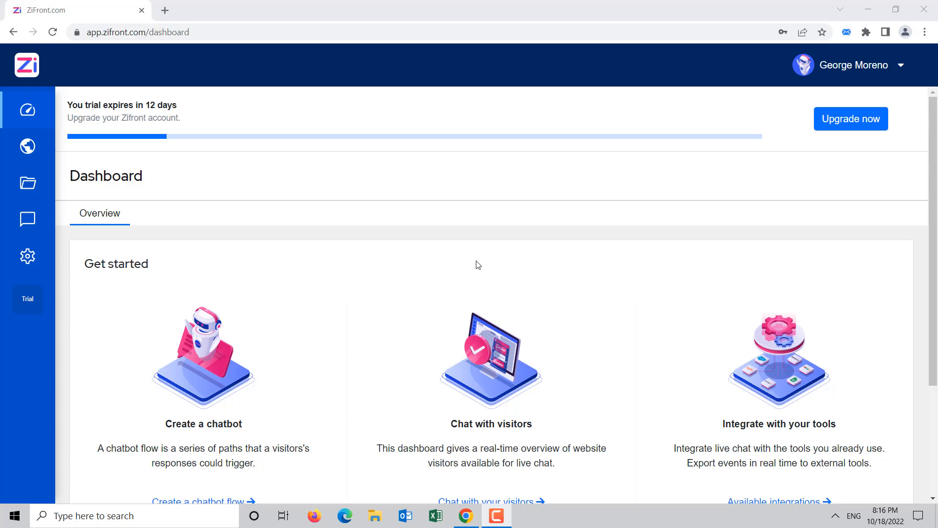
- Scroll the dashboard and follow the 'Create a chatbot flow' link to Chatbots
{"action": "scroll", "scroll_direction": "down", "scroll_amount": 3}
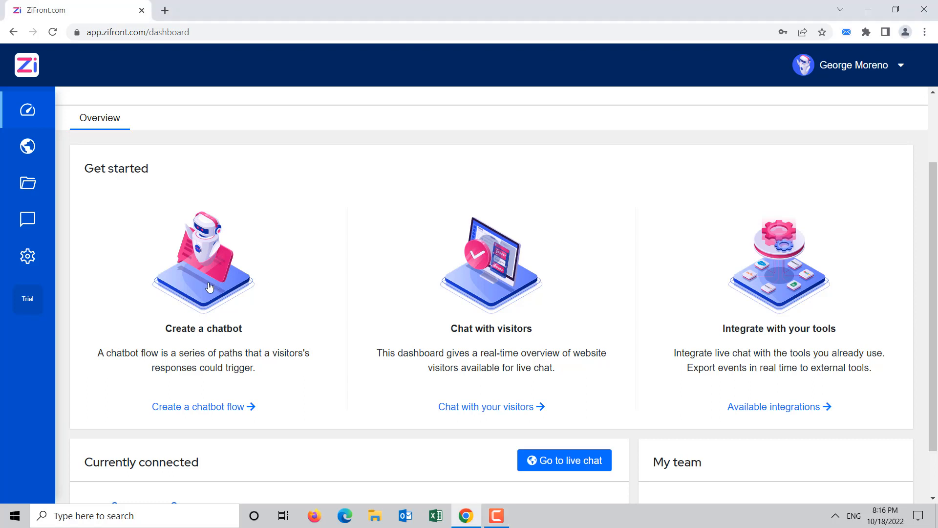
{"action": "left_click", "coordinate": [28, 219]}
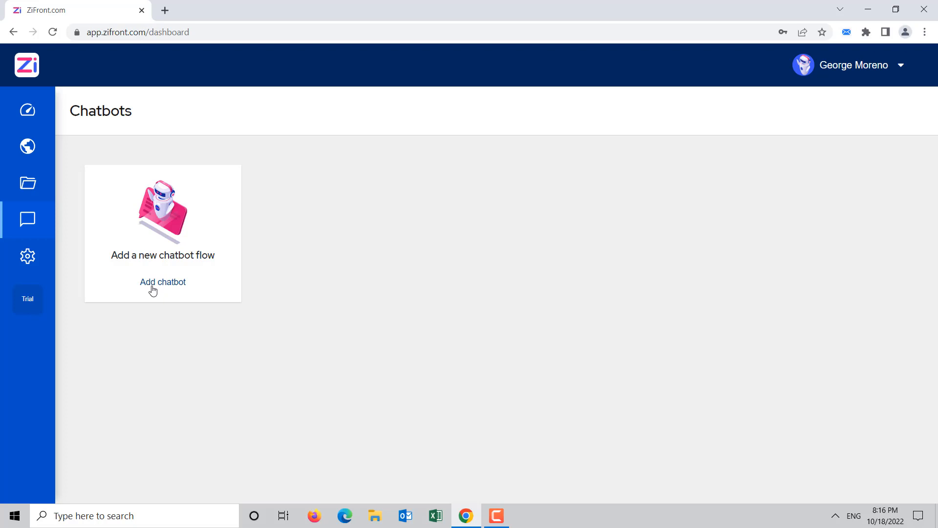
- Add a chatbot named 'First chatbot' with description 'This is my first chatbot'
{"action": "left_click", "coordinate": [163, 282]}
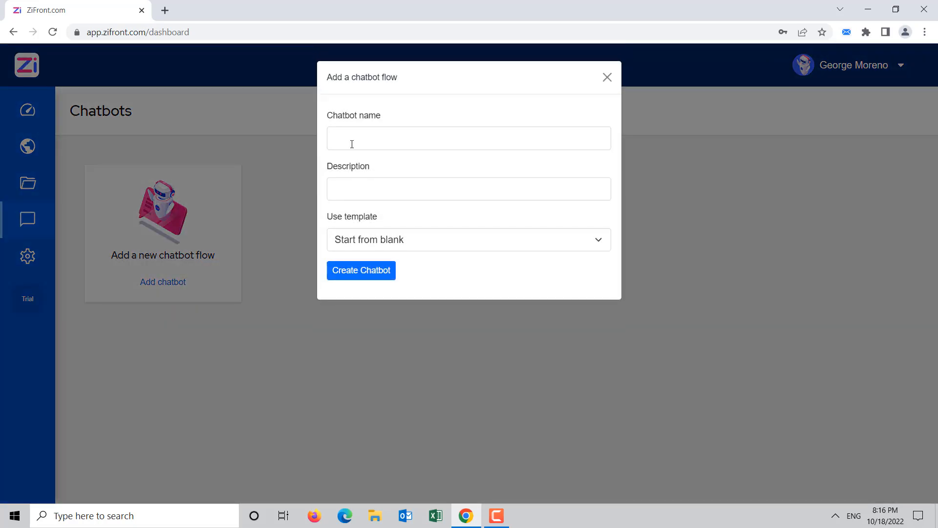
{"action": "mouse_move", "coordinate": [384, 189]}
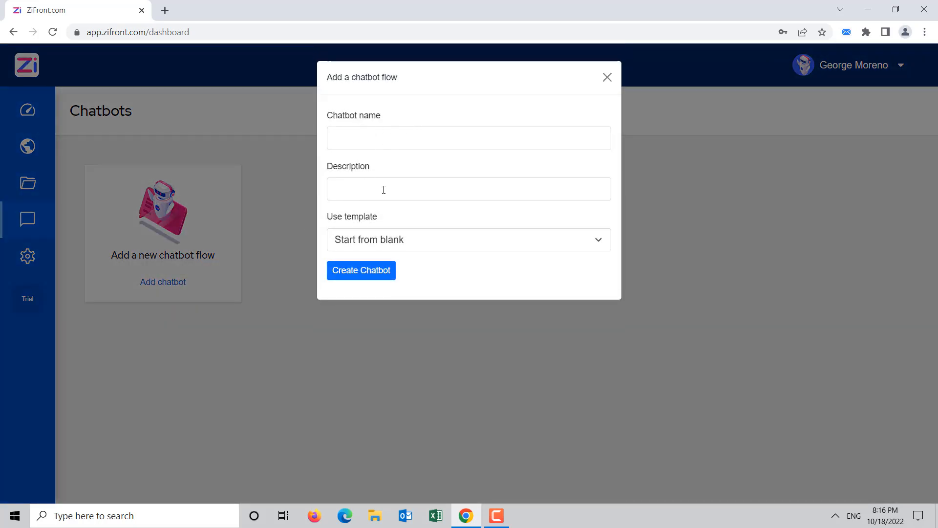
{"action": "left_click", "coordinate": [469, 138]}
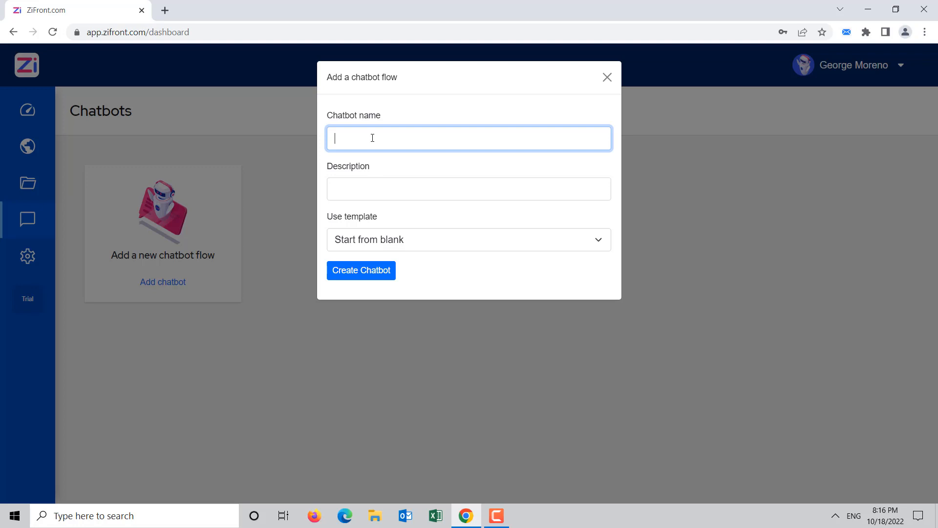
{"action": "type", "text": "First"}
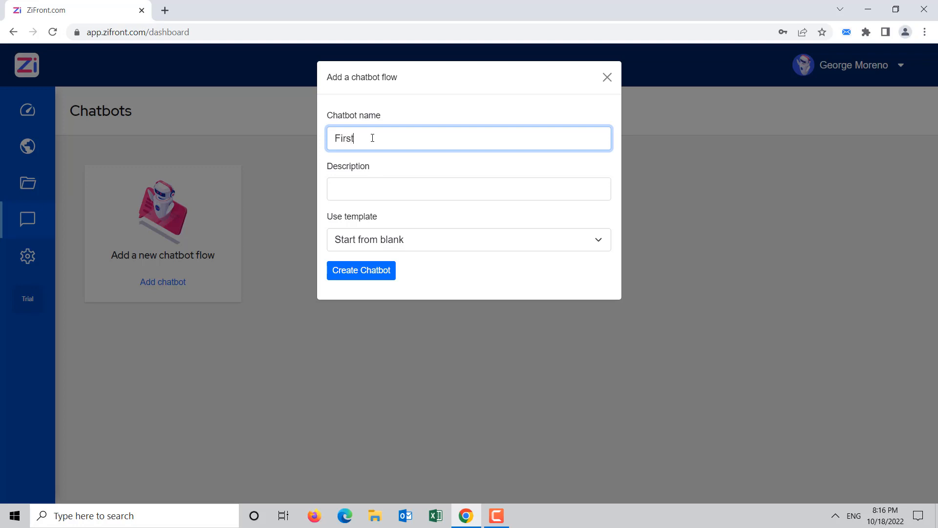
{"action": "type", "text": "chatbot"}
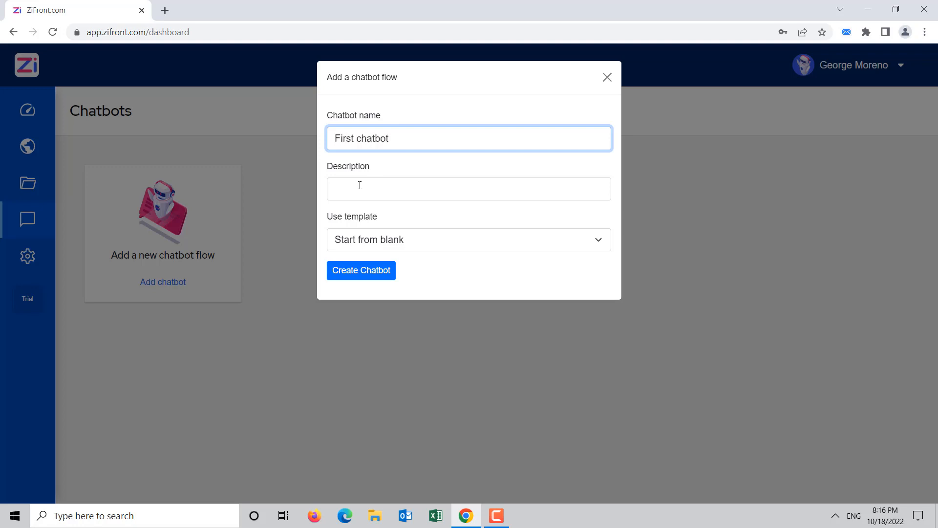
{"action": "left_click", "coordinate": [469, 189]}
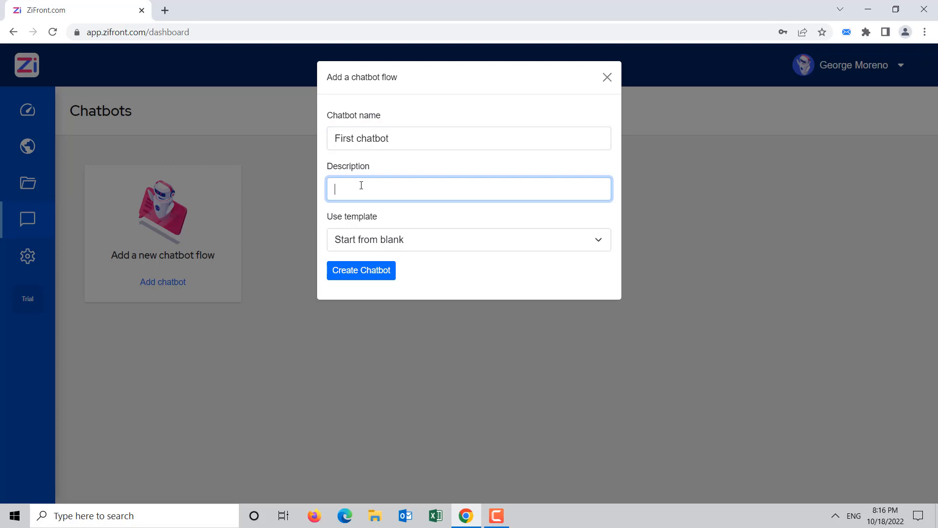
{"action": "type", "text": "This is my f"}
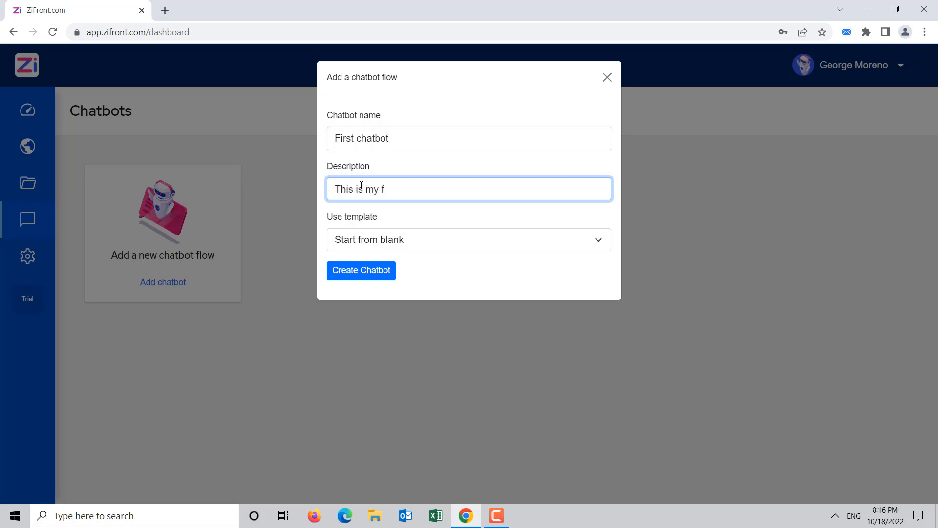
{"action": "type", "text": "irst chattb"}
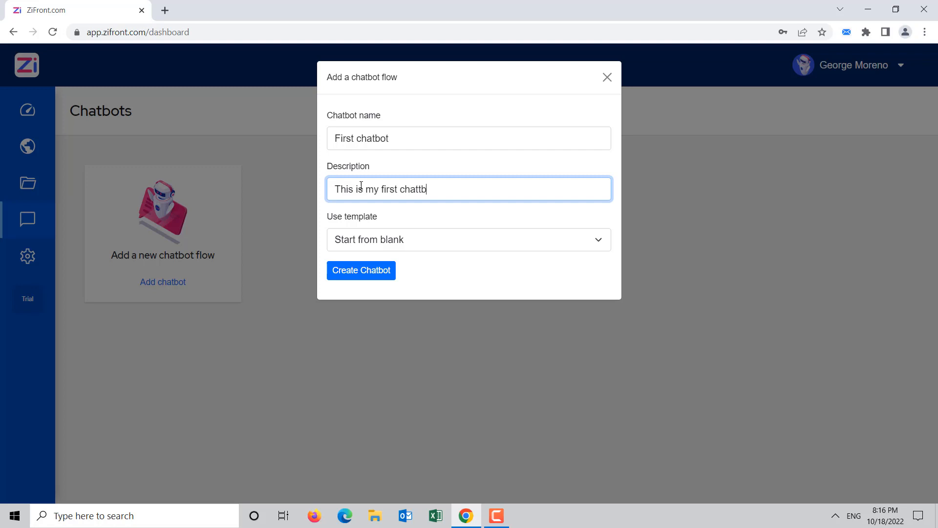
{"action": "type", "text": "ot"}
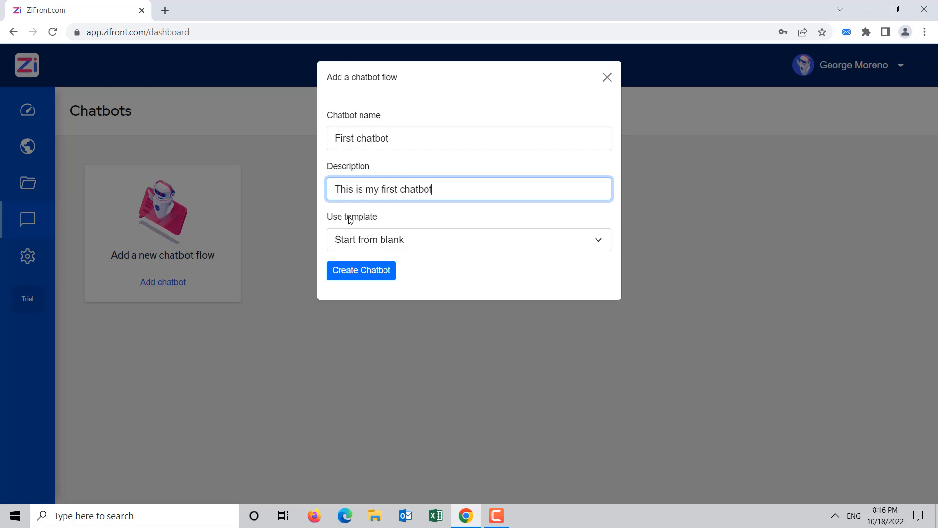
{"action": "mouse_move", "coordinate": [475, 246]}
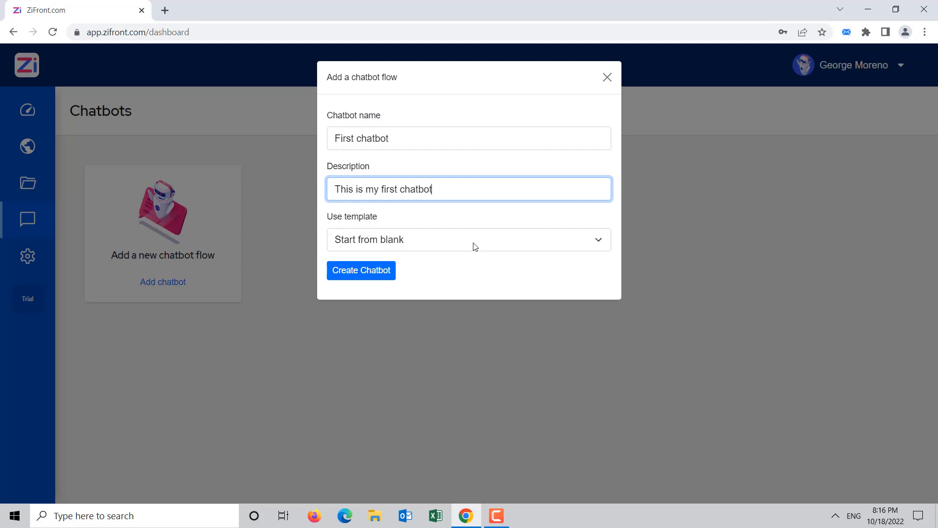
- Pick 'Support chatbot' from the Use template dropdown
{"action": "left_click", "coordinate": [469, 239]}
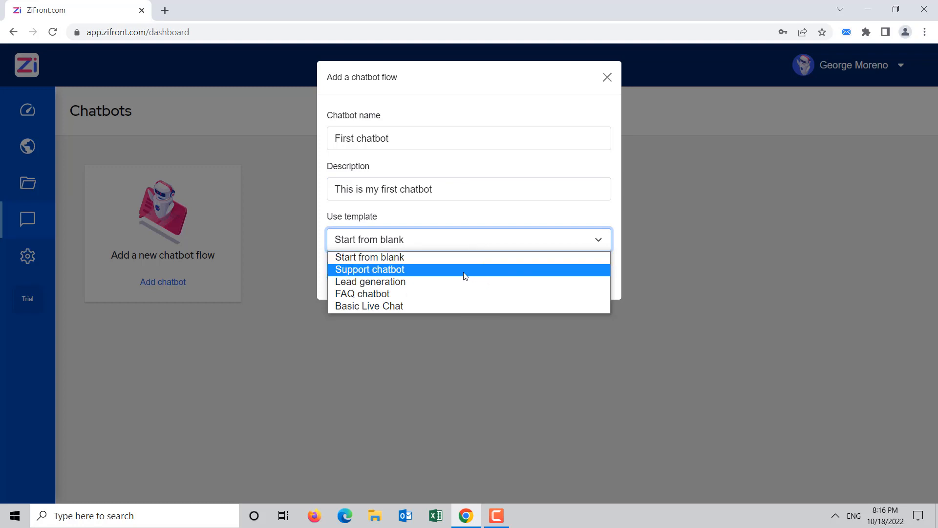
{"action": "mouse_move", "coordinate": [457, 282]}
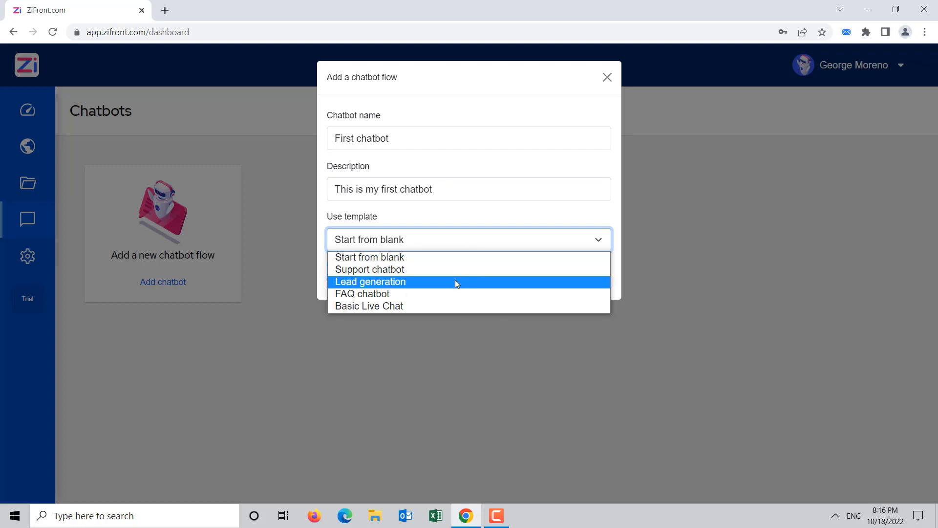
{"action": "mouse_move", "coordinate": [371, 294]}
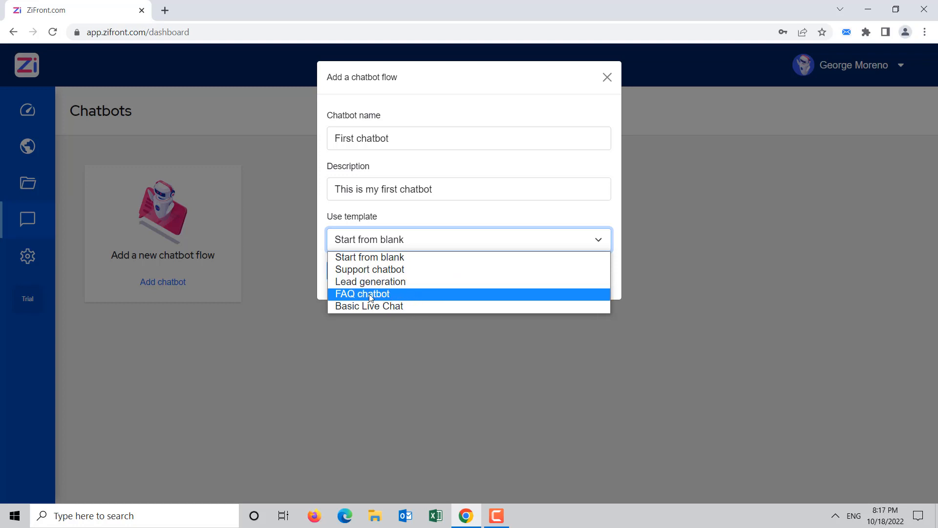
{"action": "mouse_move", "coordinate": [370, 301]}
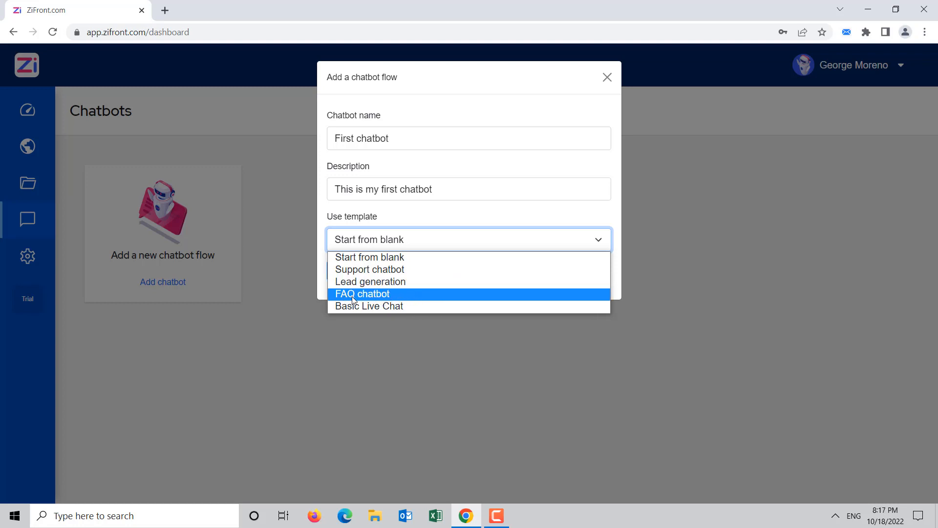
{"action": "mouse_move", "coordinate": [424, 281]}
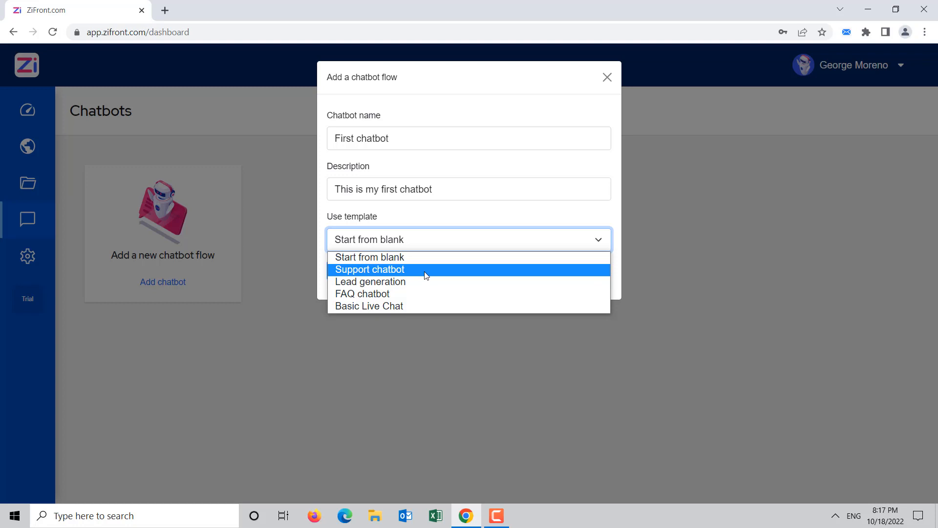
{"action": "mouse_move", "coordinate": [405, 306]}
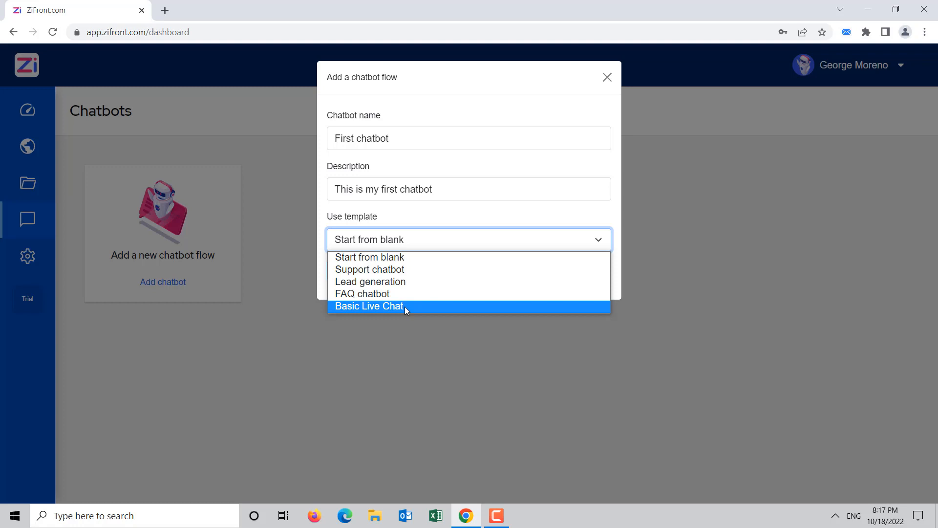
{"action": "mouse_move", "coordinate": [369, 256]}
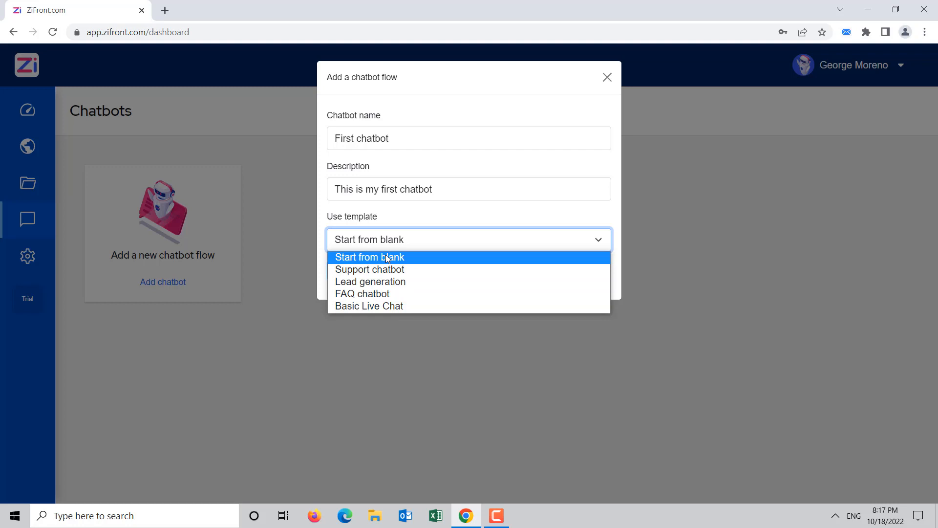
{"action": "mouse_move", "coordinate": [370, 270]}
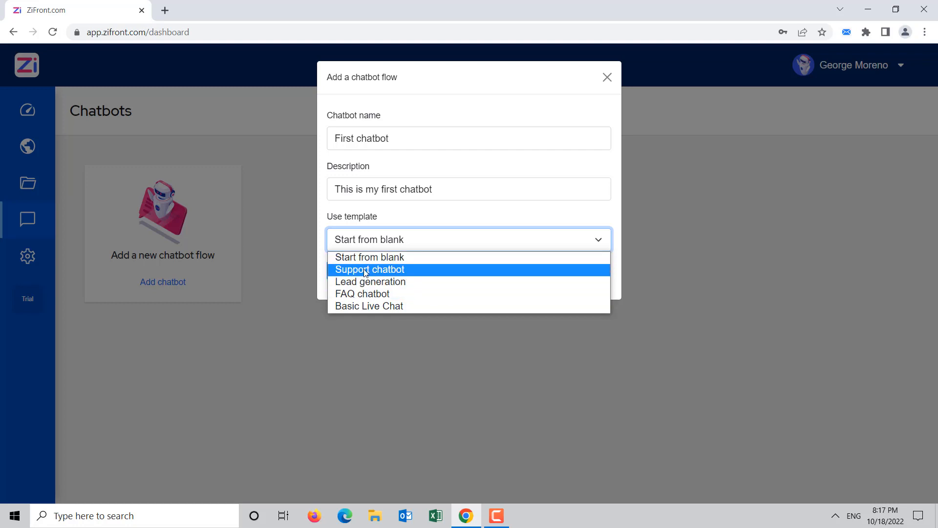
{"action": "mouse_move", "coordinate": [407, 275]}
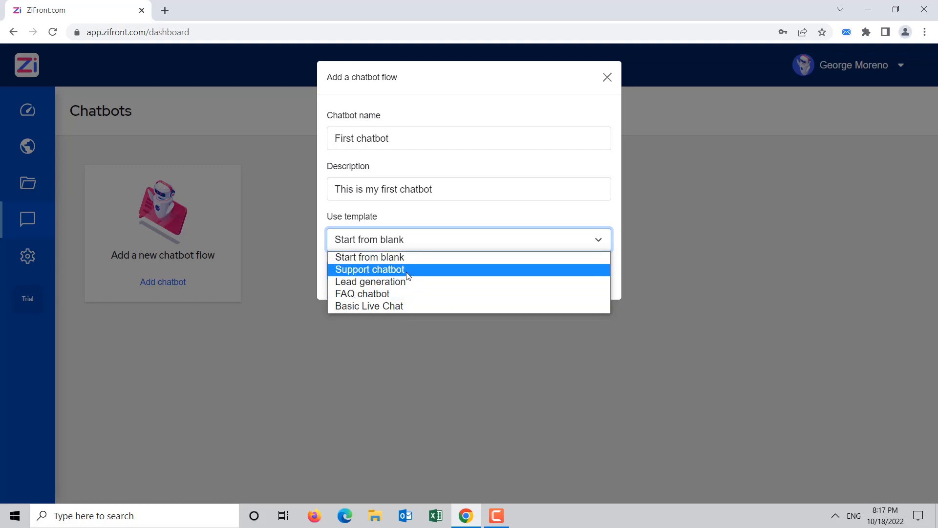
{"action": "left_click", "coordinate": [370, 269]}
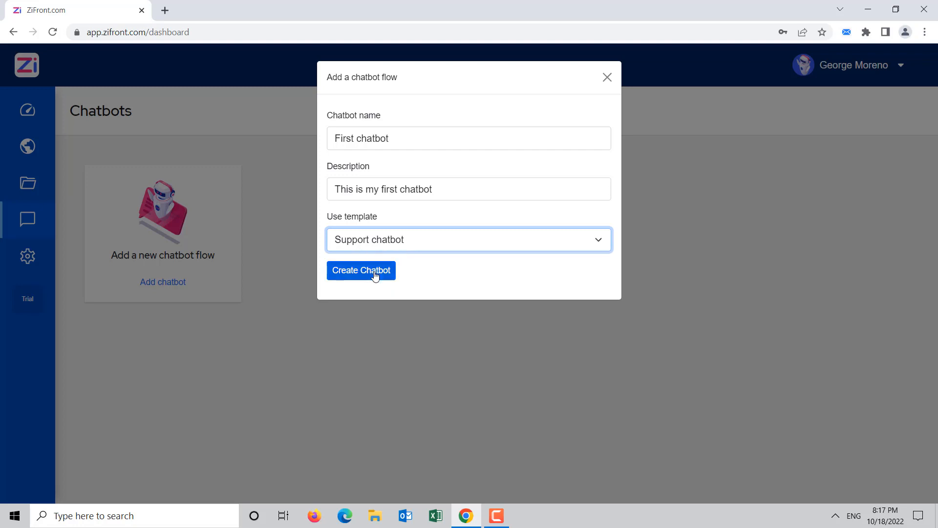
{"action": "left_click", "coordinate": [360, 270]}
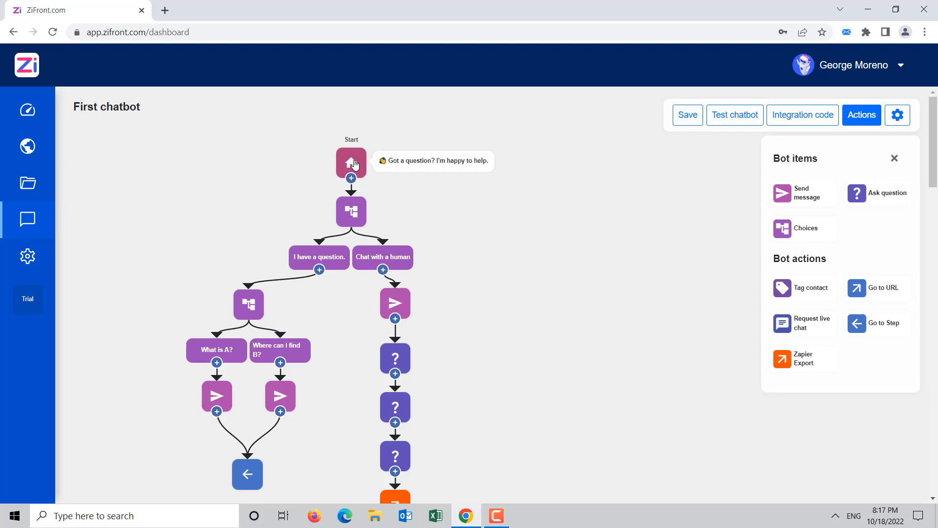
{"action": "left_click", "coordinate": [351, 162]}
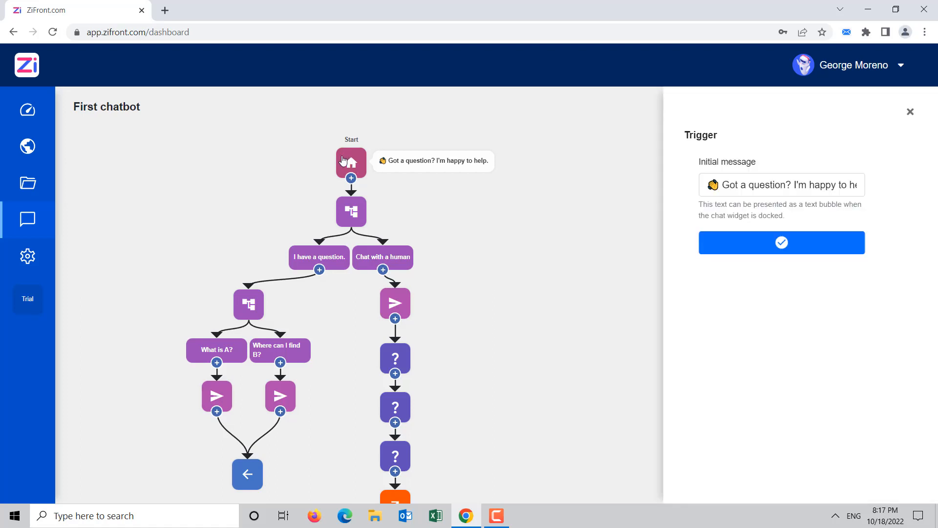
{"action": "left_click", "coordinate": [782, 184]}
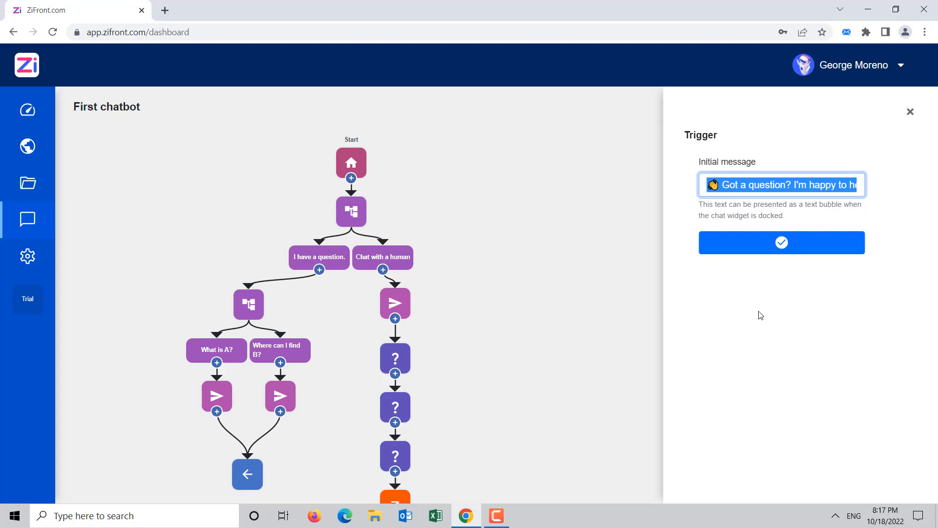
{"action": "left_click", "coordinate": [351, 211]}
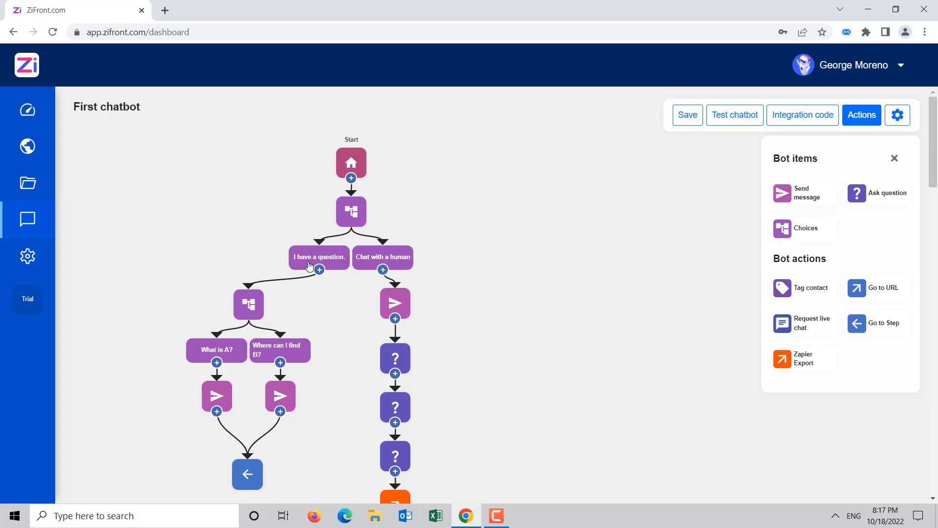
{"action": "scroll", "scroll_direction": "down", "scroll_amount": 3}
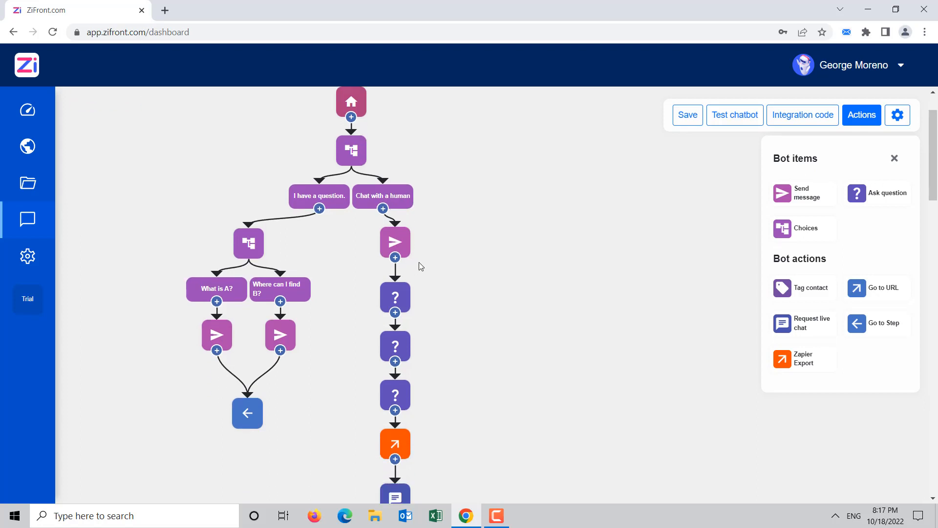
{"action": "mouse_move", "coordinate": [419, 246]}
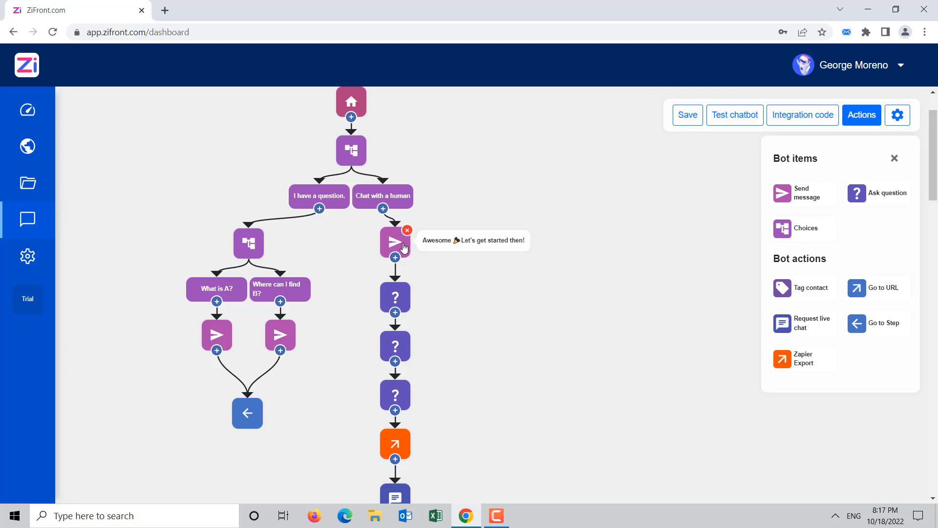
{"action": "scroll", "scroll_direction": "down", "scroll_amount": 3}
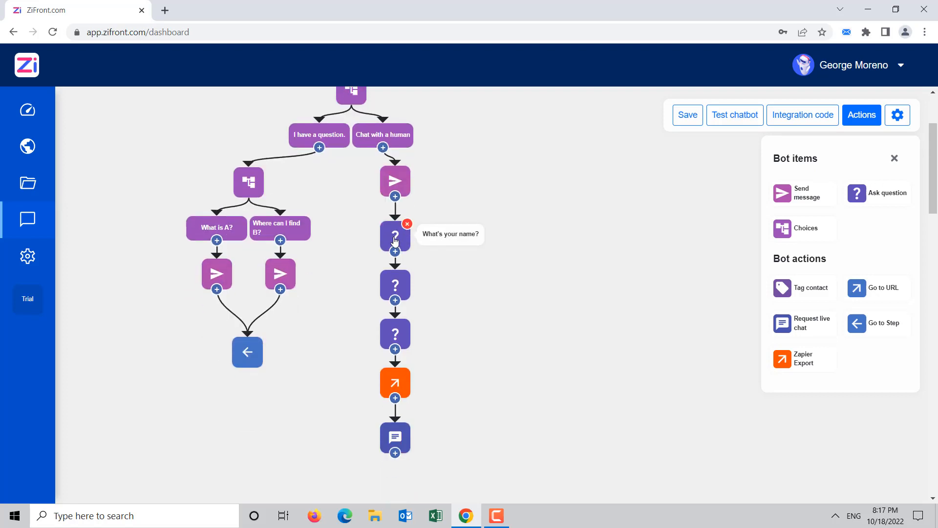
{"action": "mouse_move", "coordinate": [394, 285]}
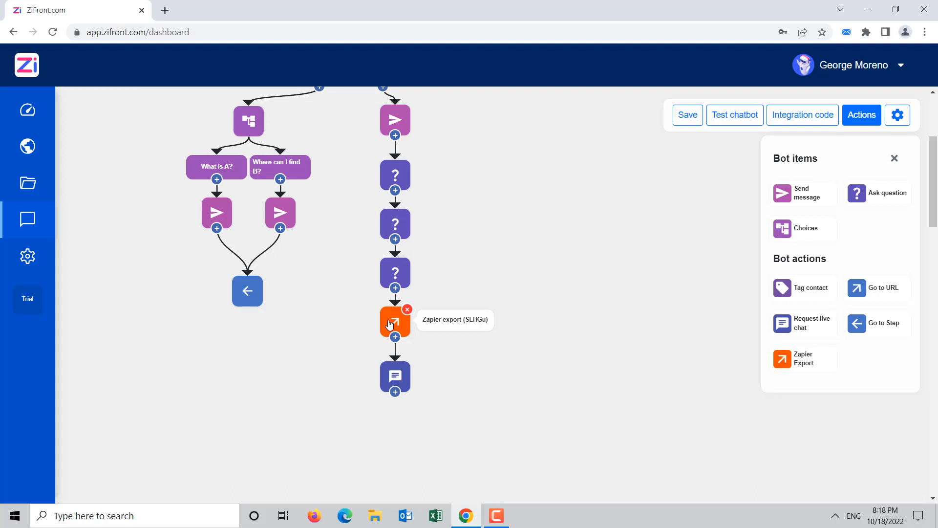
{"action": "mouse_move", "coordinate": [395, 322]}
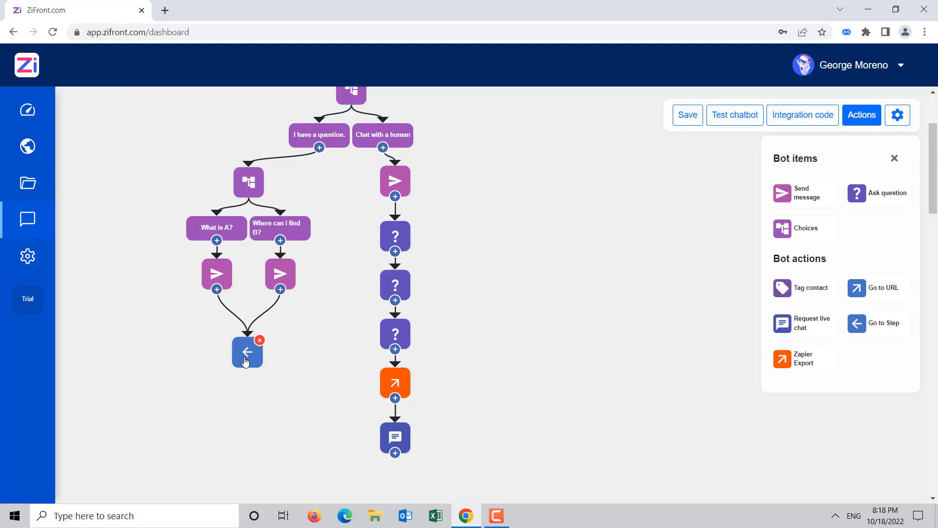
{"action": "left_click", "coordinate": [247, 352]}
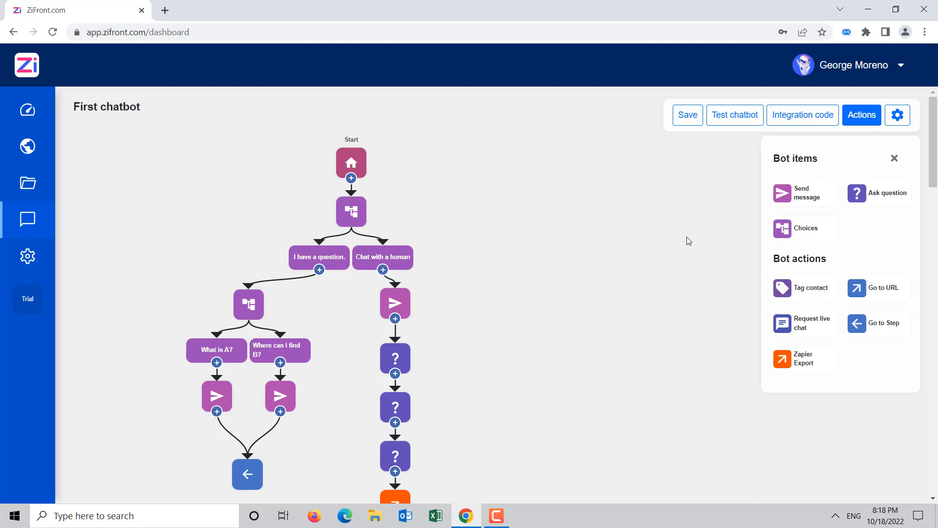
{"action": "mouse_move", "coordinate": [734, 114]}
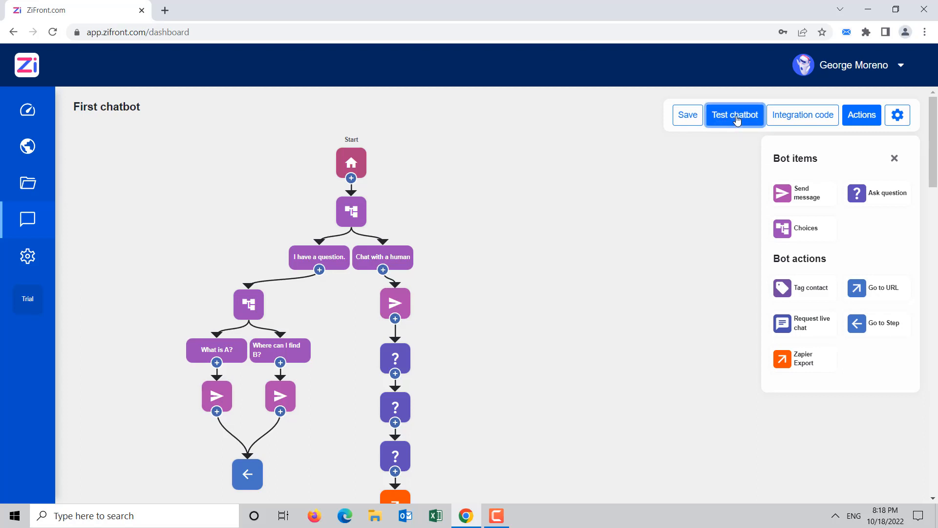
- Test-run the chatbot choosing 'I have a question.', then save the flow
{"action": "left_click", "coordinate": [735, 115]}
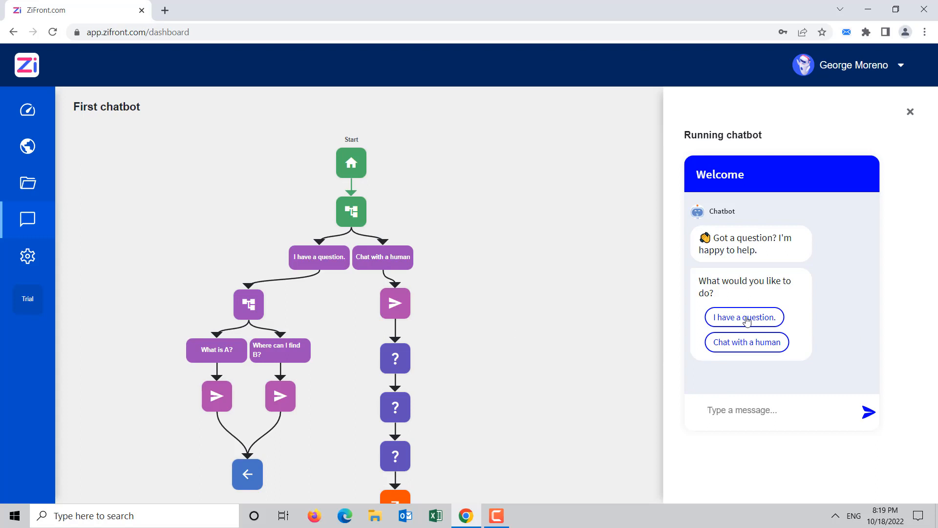
{"action": "left_click", "coordinate": [744, 317]}
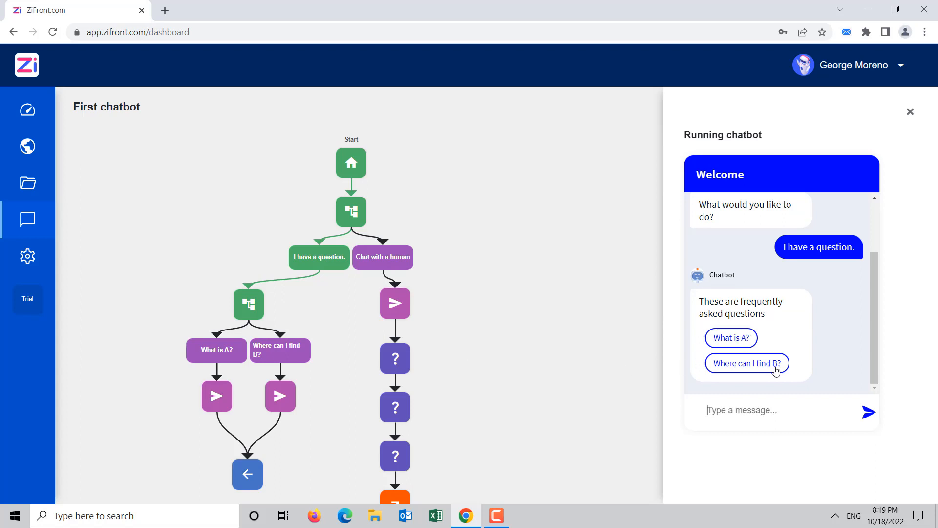
{"action": "mouse_move", "coordinate": [395, 426]}
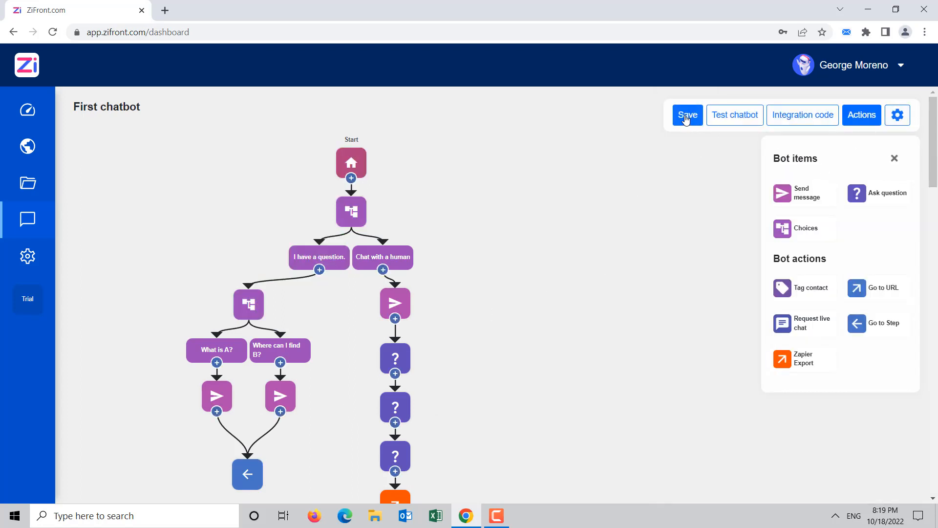
{"action": "left_click", "coordinate": [687, 115]}
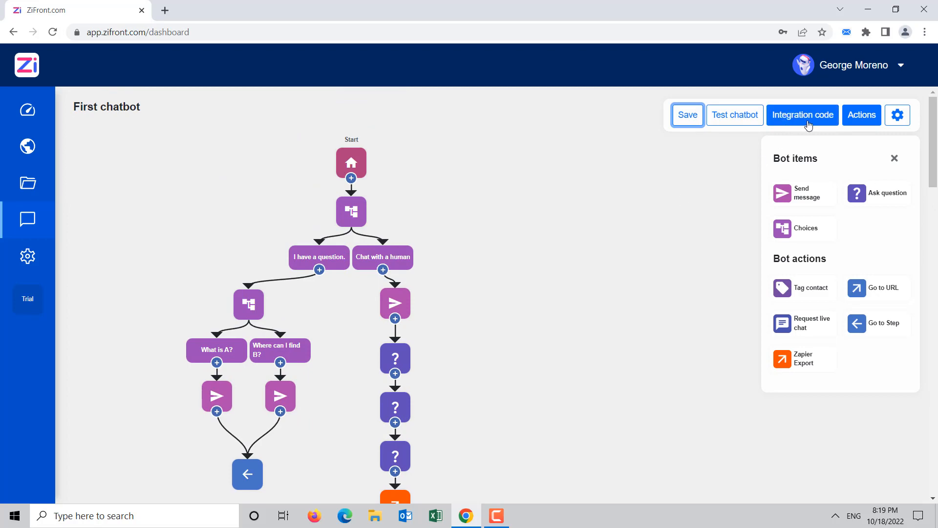
{"action": "left_click", "coordinate": [802, 115]}
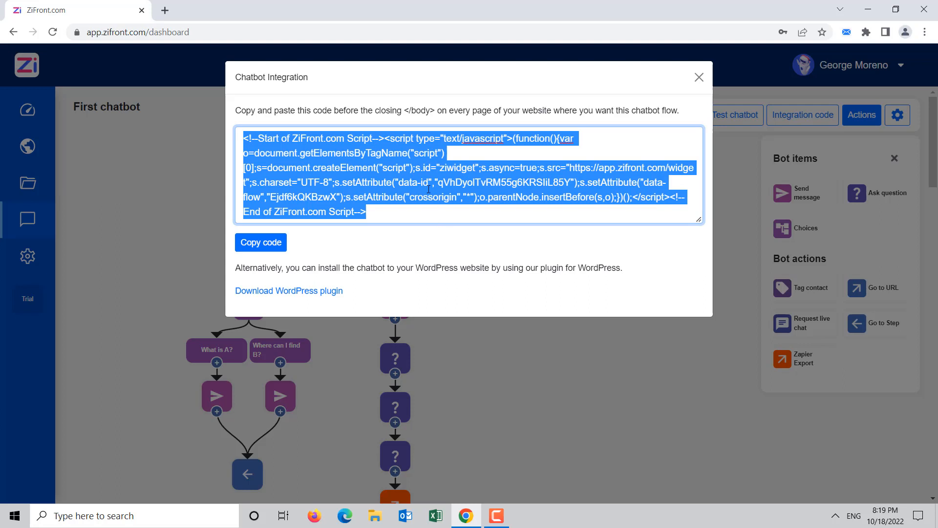
{"action": "mouse_move", "coordinate": [289, 291]}
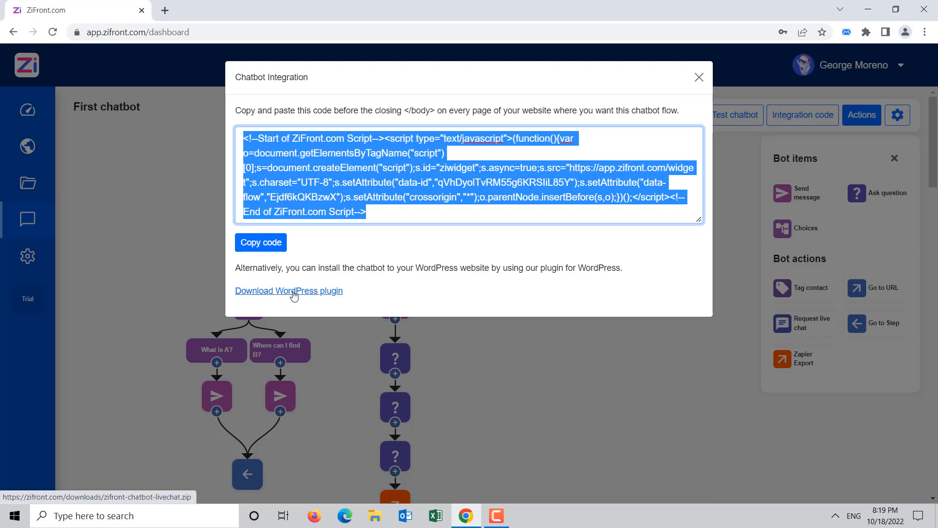
{"action": "mouse_move", "coordinate": [309, 298]}
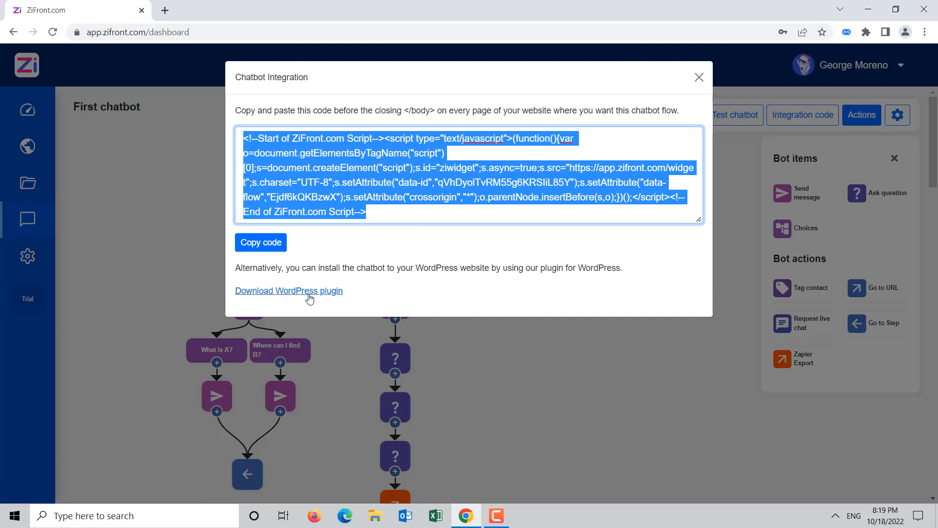
{"action": "mouse_move", "coordinate": [289, 291]}
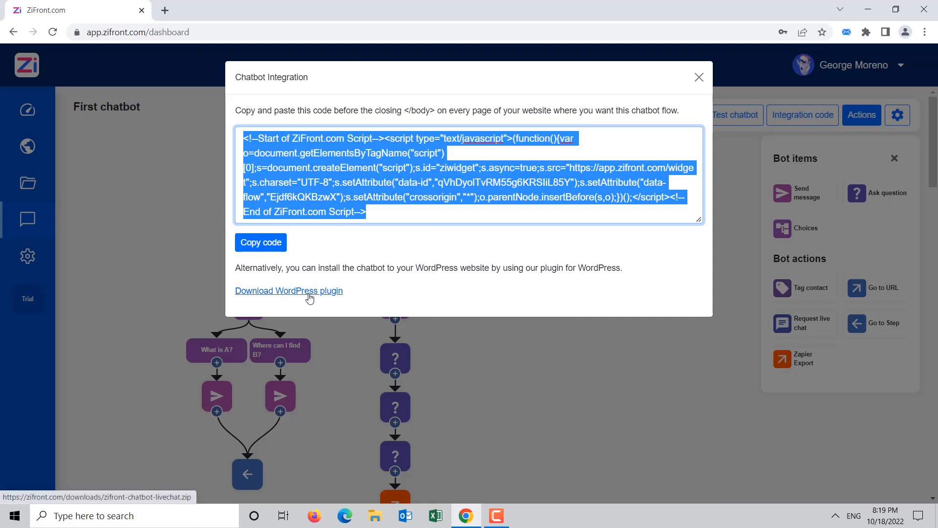
{"action": "mouse_move", "coordinate": [328, 304]}
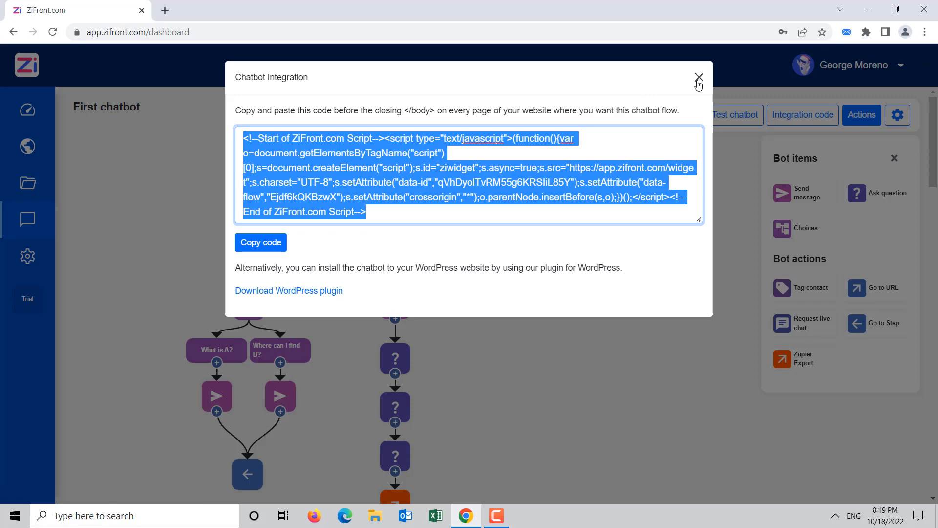
{"action": "mouse_move", "coordinate": [648, 102]}
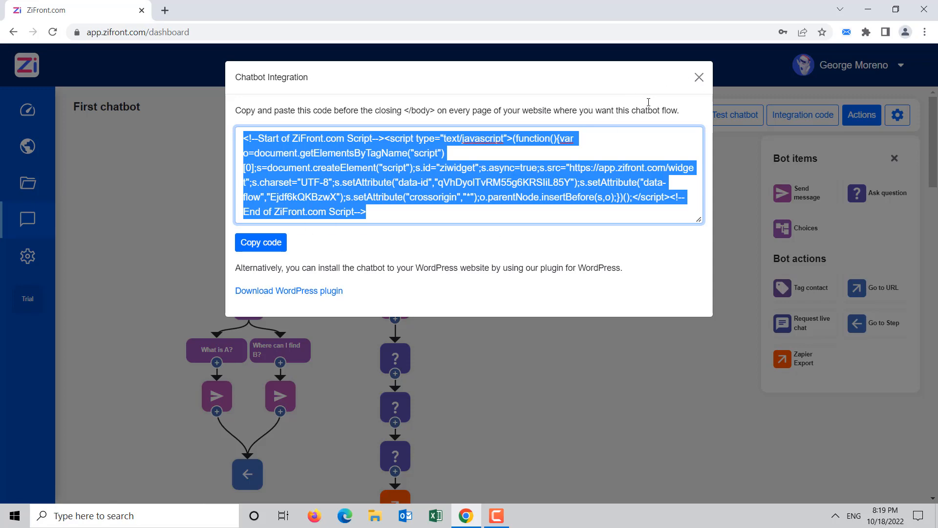
{"action": "mouse_move", "coordinate": [672, 88]}
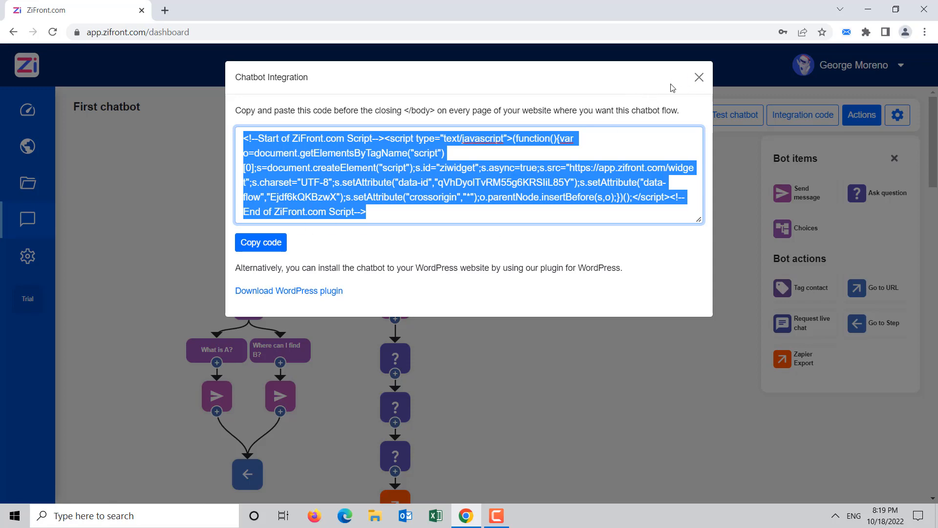
{"action": "left_click", "coordinate": [698, 77]}
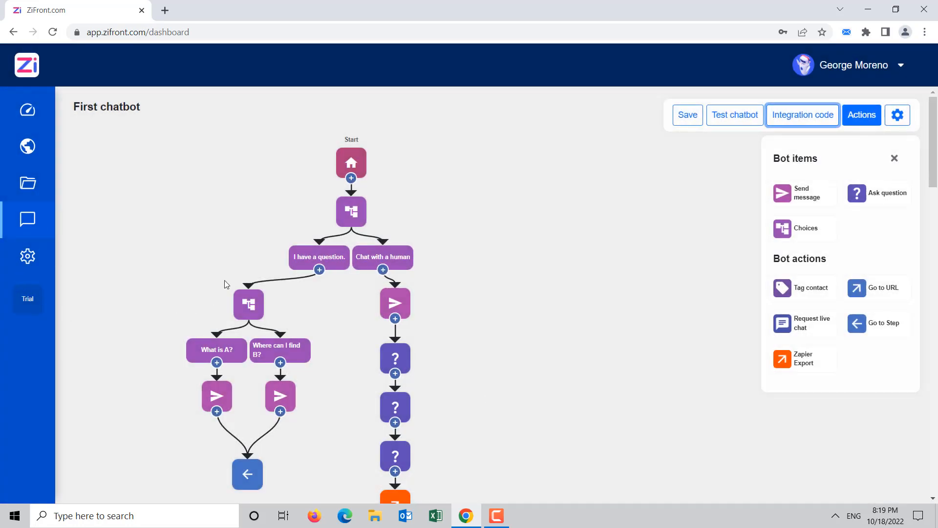
{"action": "mouse_move", "coordinate": [27, 219]}
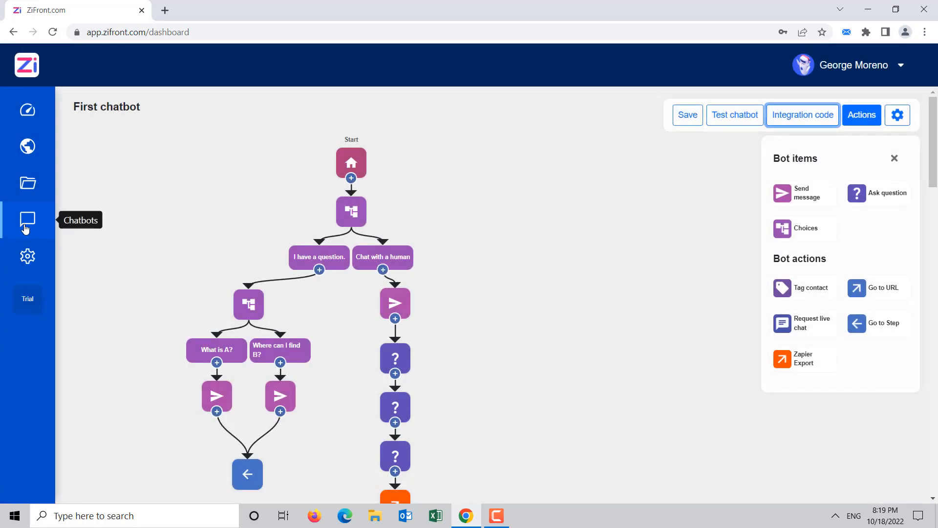
- Open the Chatbots list from the left sidebar icon
{"action": "left_click", "coordinate": [27, 219]}
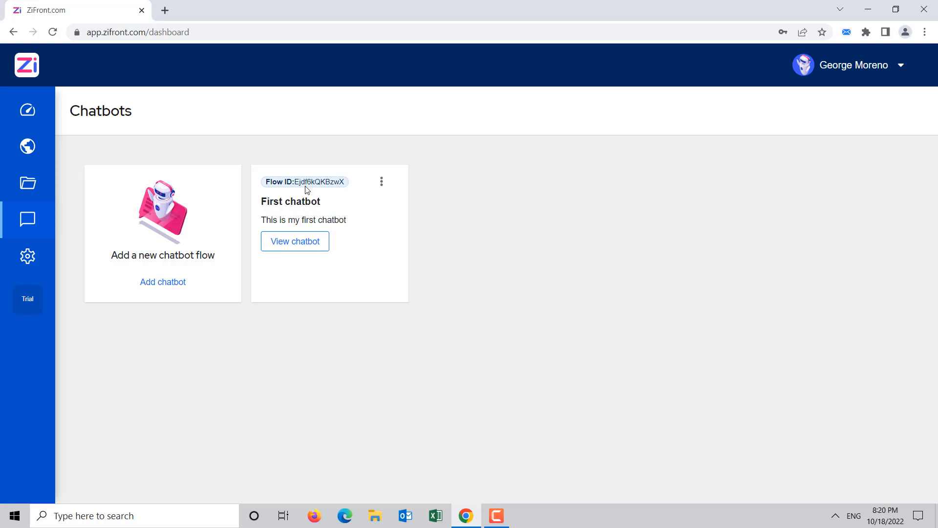
{"action": "mouse_move", "coordinate": [400, 323]}
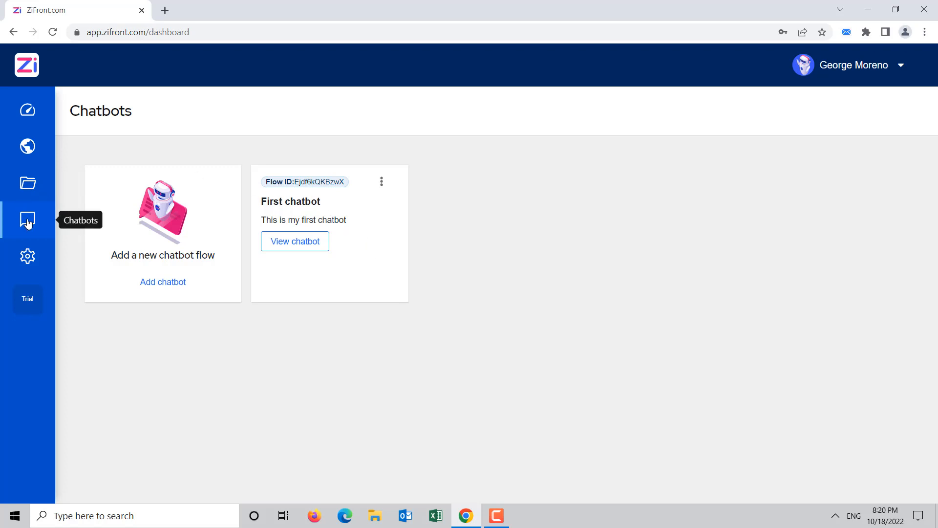
- Open the Dashboard from the sidebar and scroll down its overview
{"action": "left_click", "coordinate": [27, 110]}
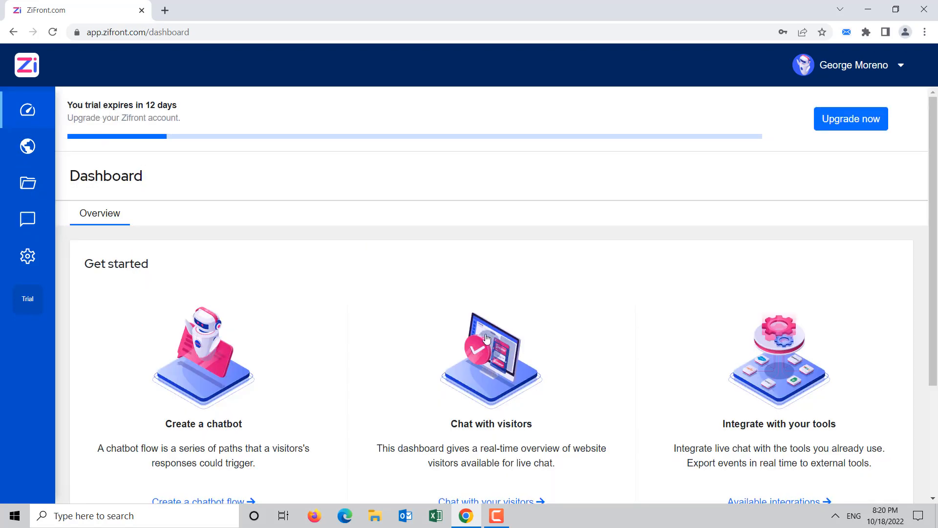
{"action": "scroll", "scroll_direction": "down", "scroll_amount": 3}
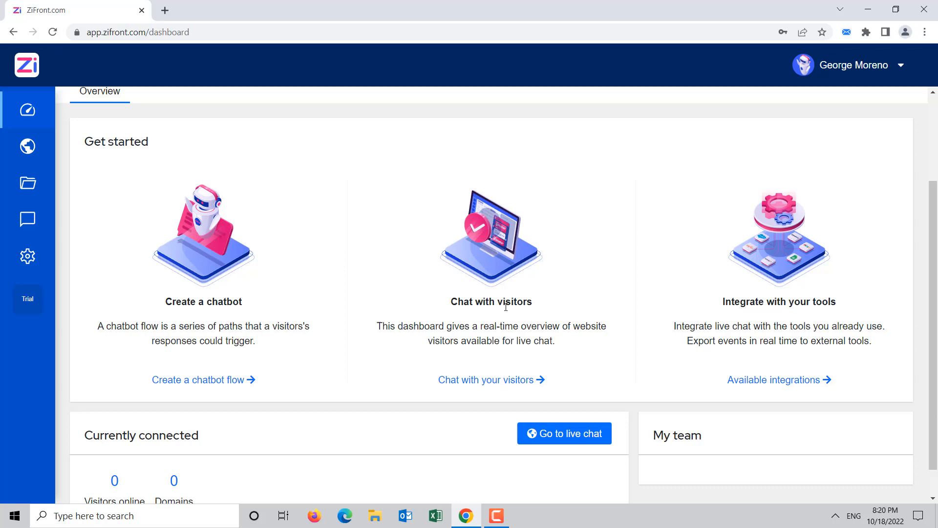
{"action": "mouse_move", "coordinate": [499, 265]}
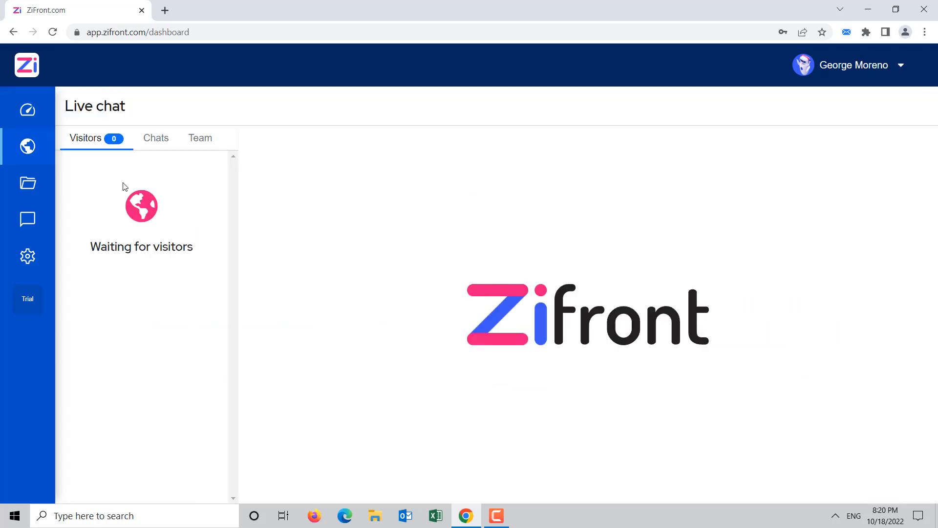
{"action": "mouse_move", "coordinate": [397, 227]}
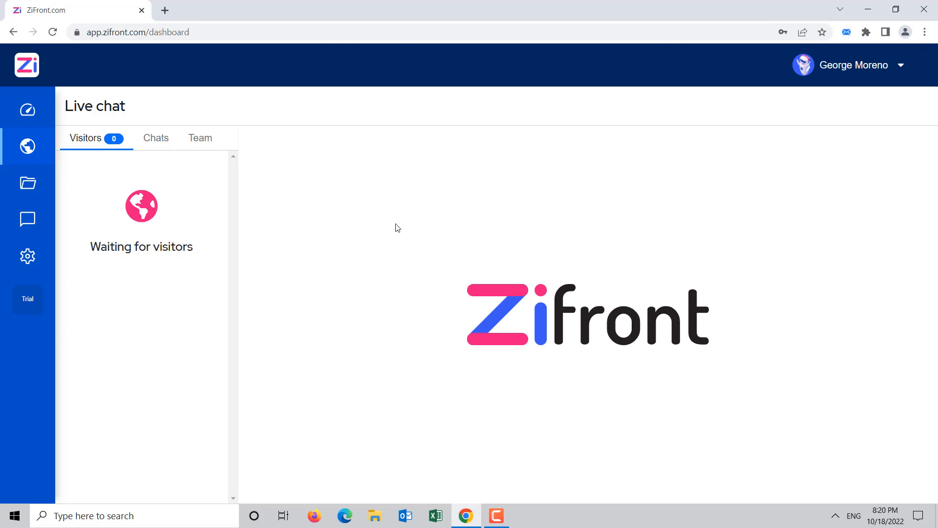
{"action": "mouse_move", "coordinate": [142, 183]}
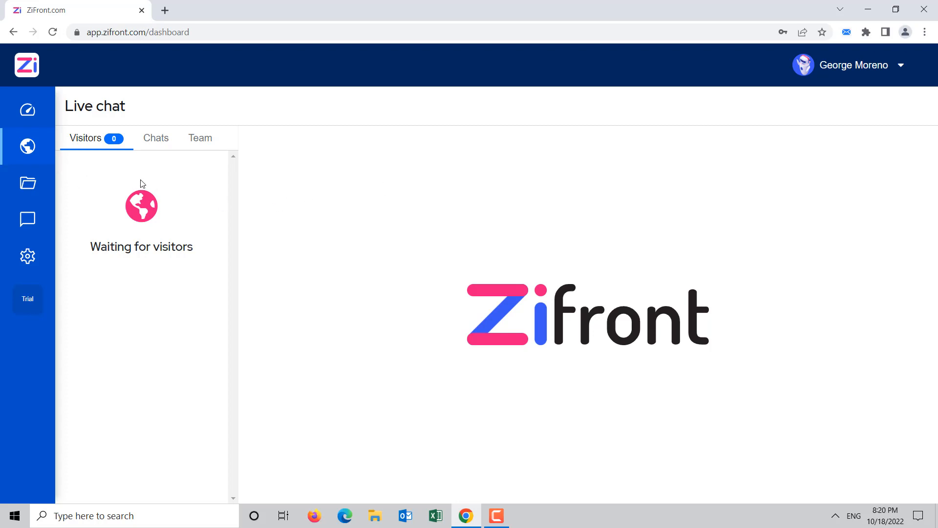
{"action": "mouse_move", "coordinate": [106, 181]}
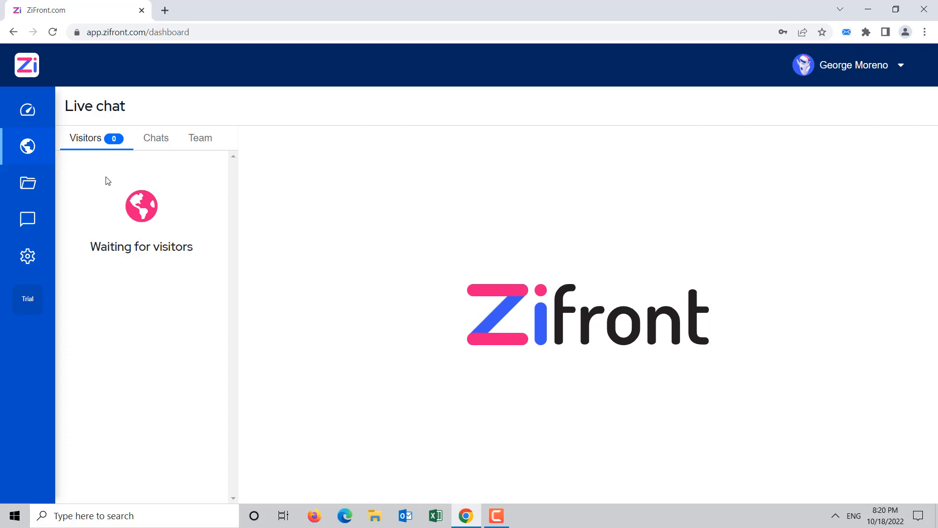
{"action": "mouse_move", "coordinate": [671, 216]}
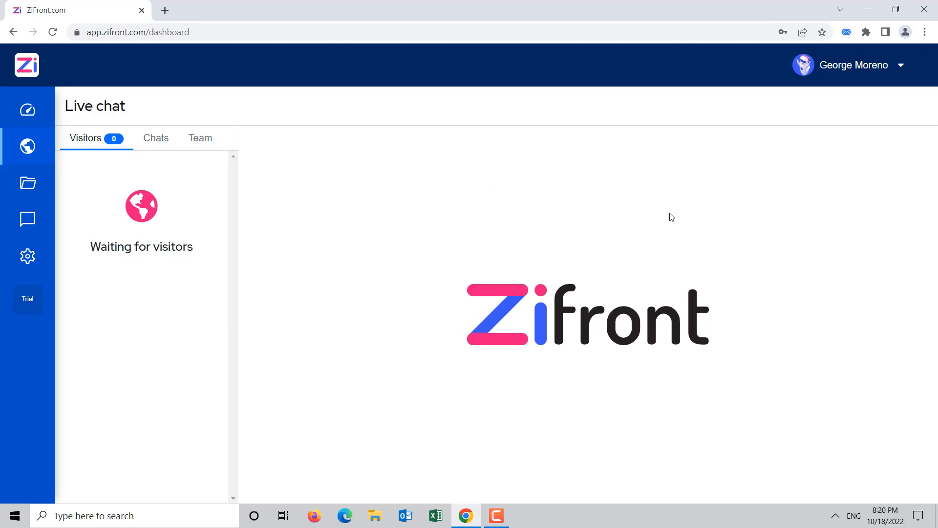
{"action": "mouse_move", "coordinate": [688, 213]}
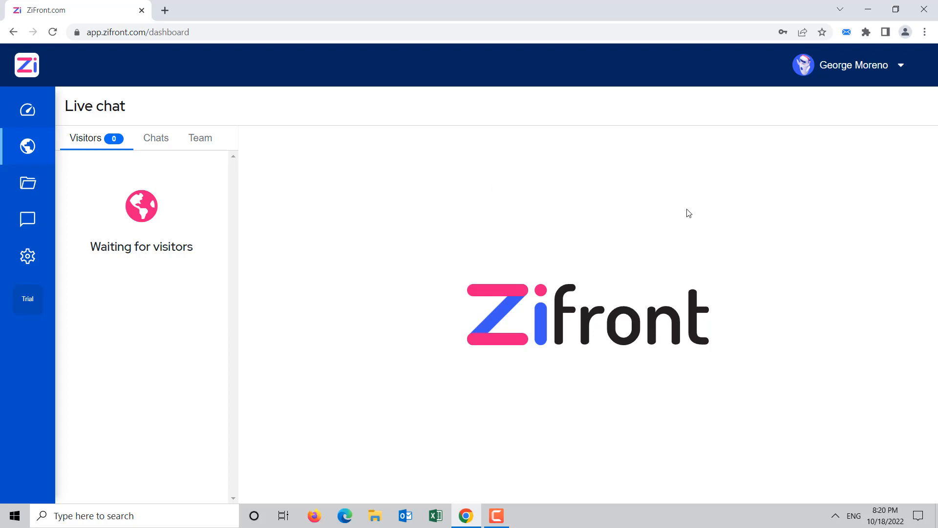
{"action": "mouse_move", "coordinate": [649, 366]}
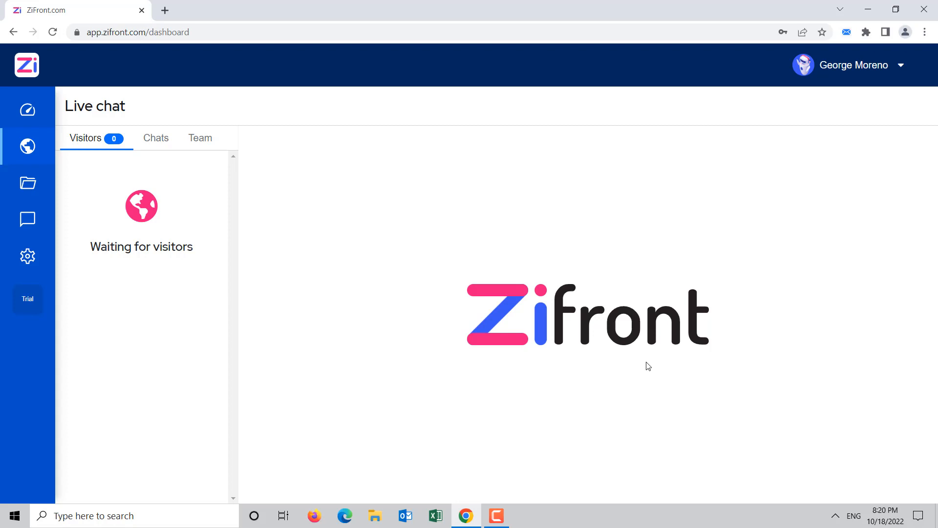
{"action": "mouse_move", "coordinate": [536, 273]}
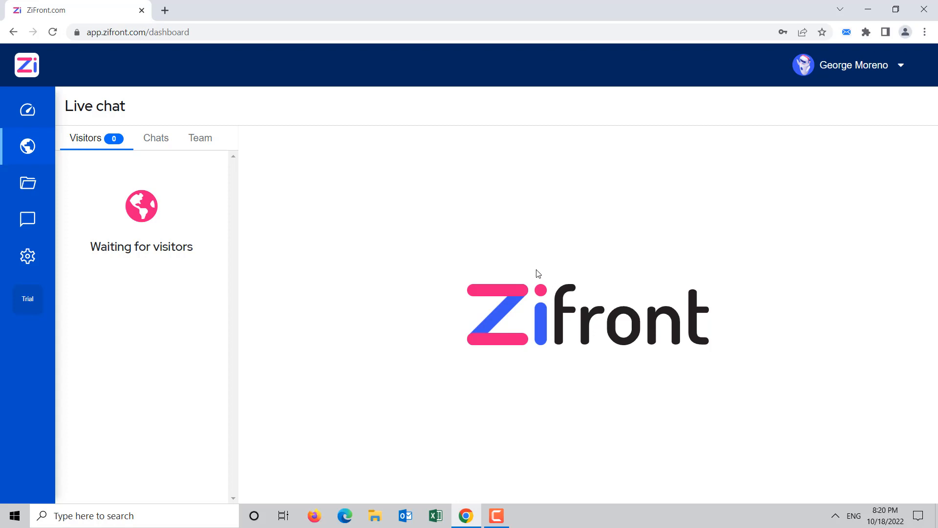
{"action": "mouse_move", "coordinate": [506, 240]}
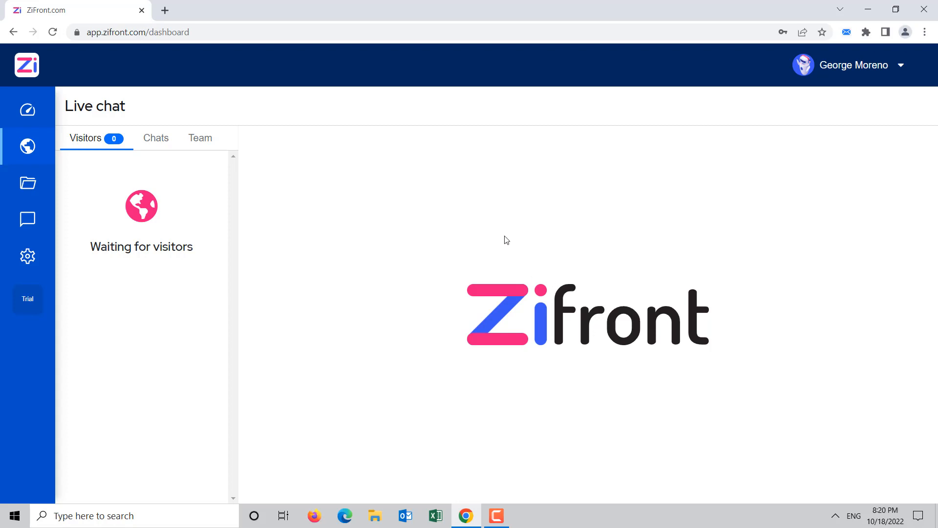
{"action": "mouse_move", "coordinate": [435, 240]}
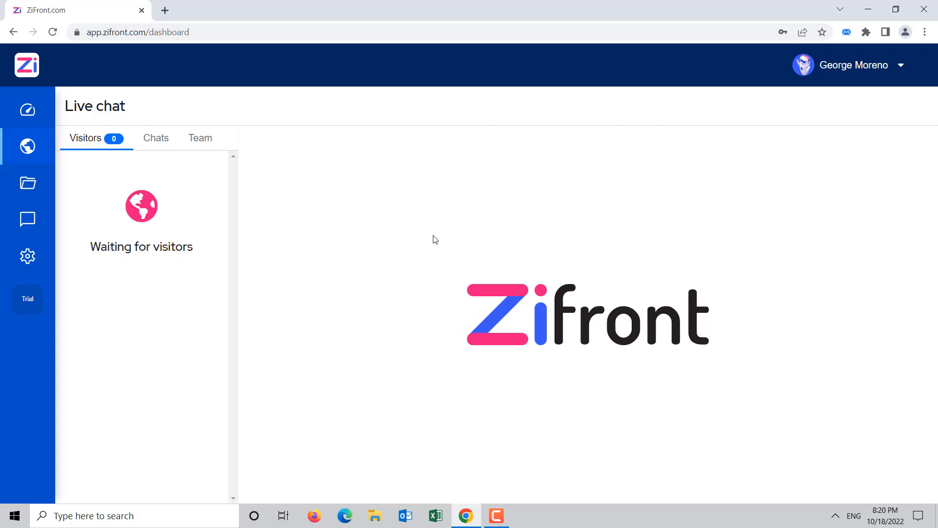
{"action": "mouse_move", "coordinate": [399, 251]}
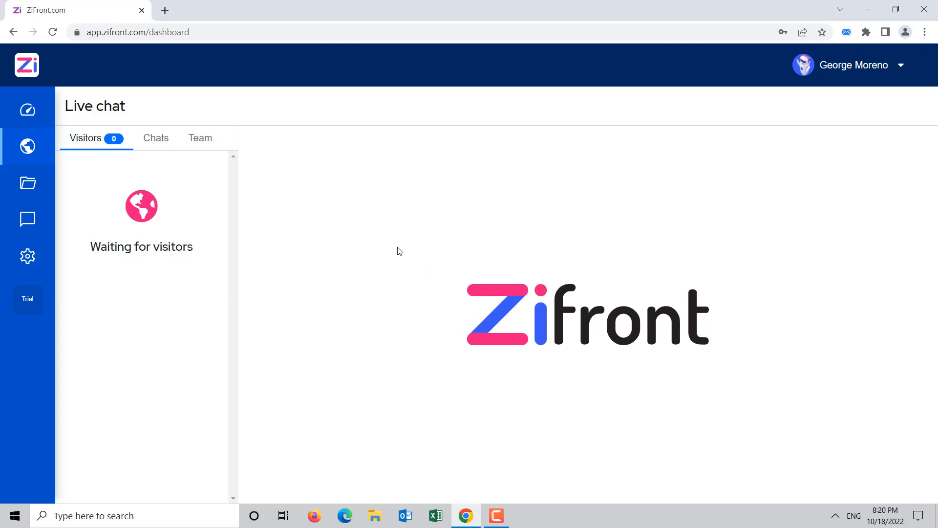
{"action": "mouse_move", "coordinate": [449, 267]}
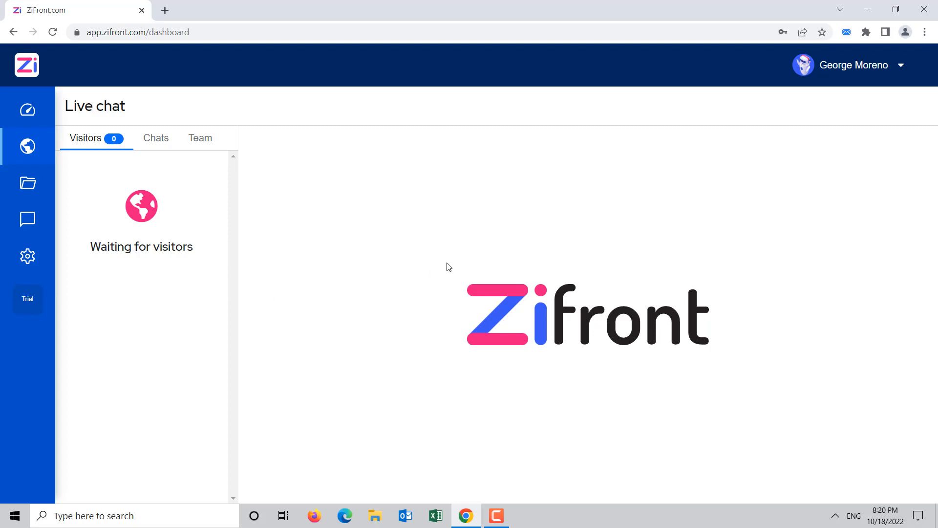
{"action": "mouse_move", "coordinate": [519, 383]}
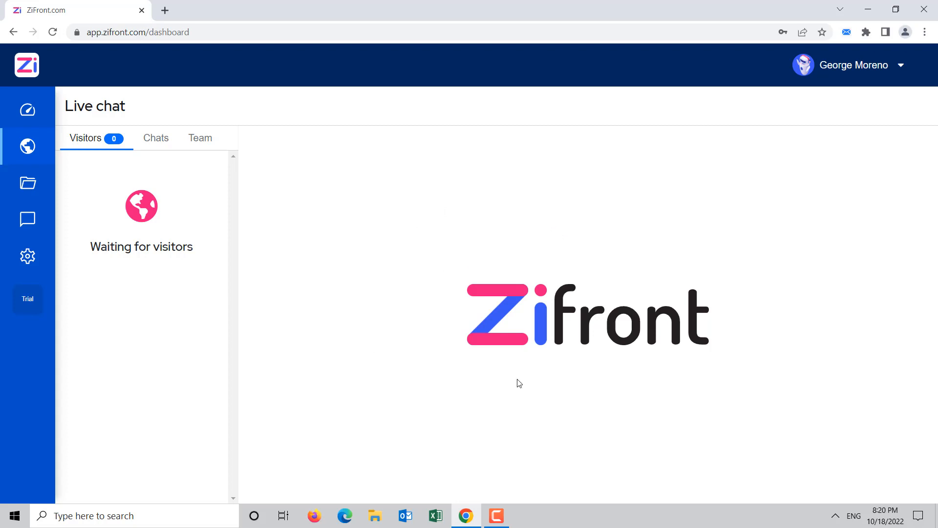
{"action": "mouse_move", "coordinate": [671, 325]}
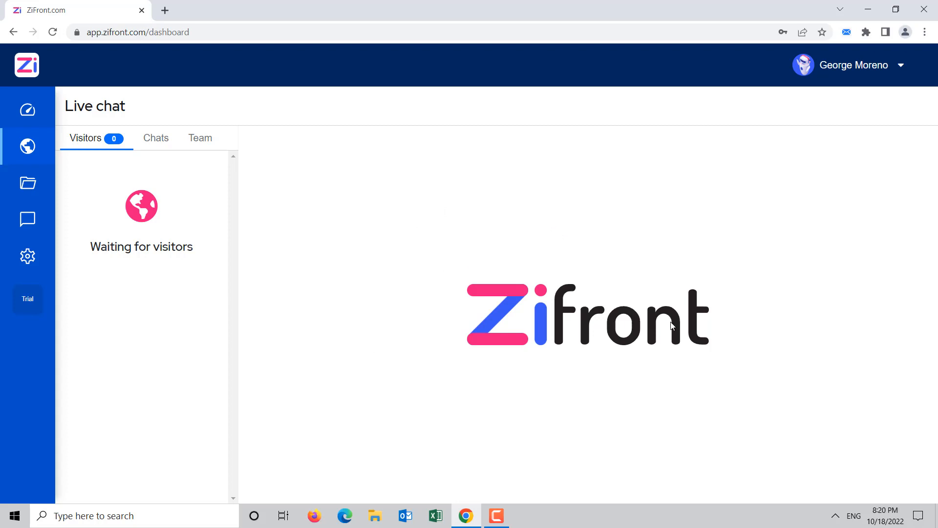
{"action": "mouse_move", "coordinate": [28, 112]}
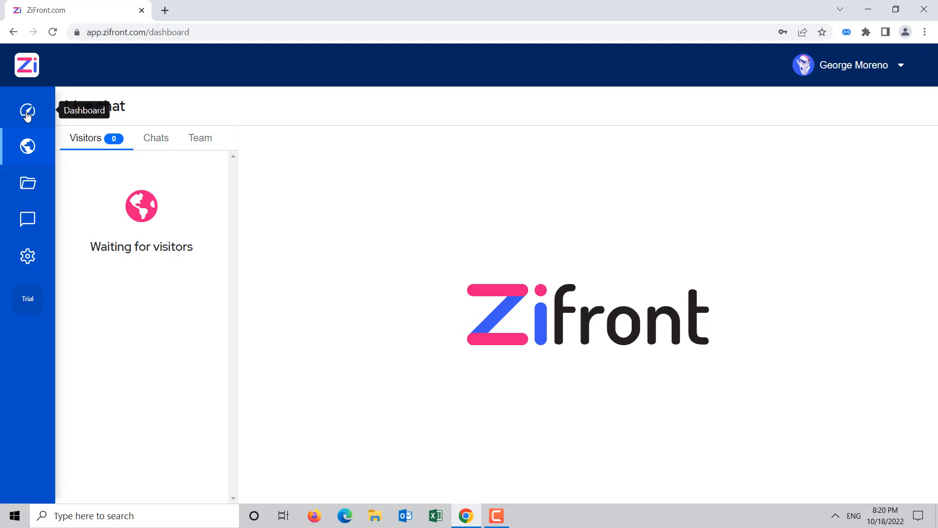
- Click the Dashboard icon in the left sidebar
{"action": "left_click", "coordinate": [27, 113]}
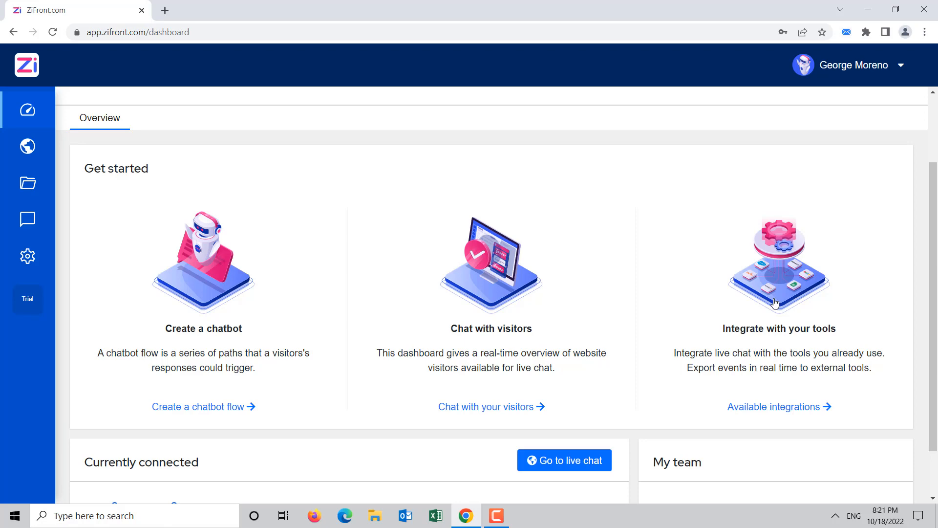
- Open Settings > Integrations showing Zapier, WordPress, WHMCS and the API key
{"action": "left_click", "coordinate": [27, 256]}
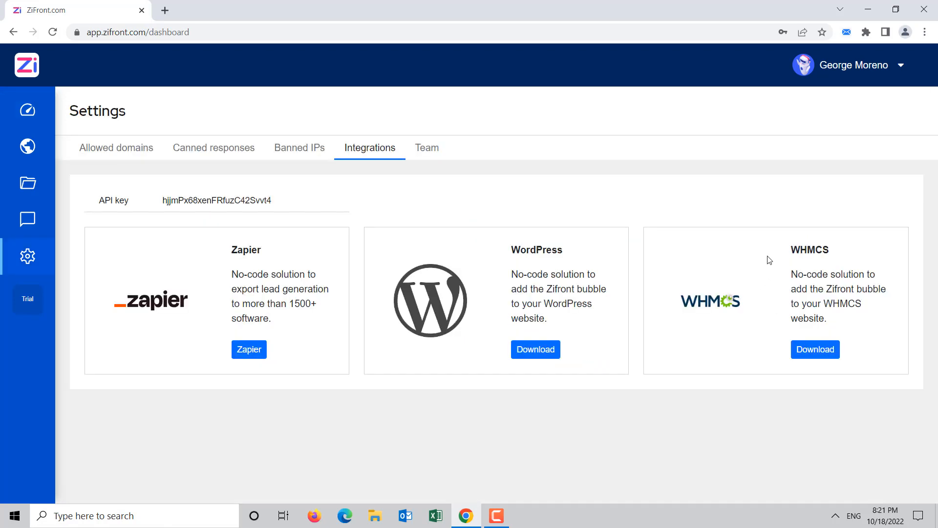
{"action": "double_click", "coordinate": [176, 201]}
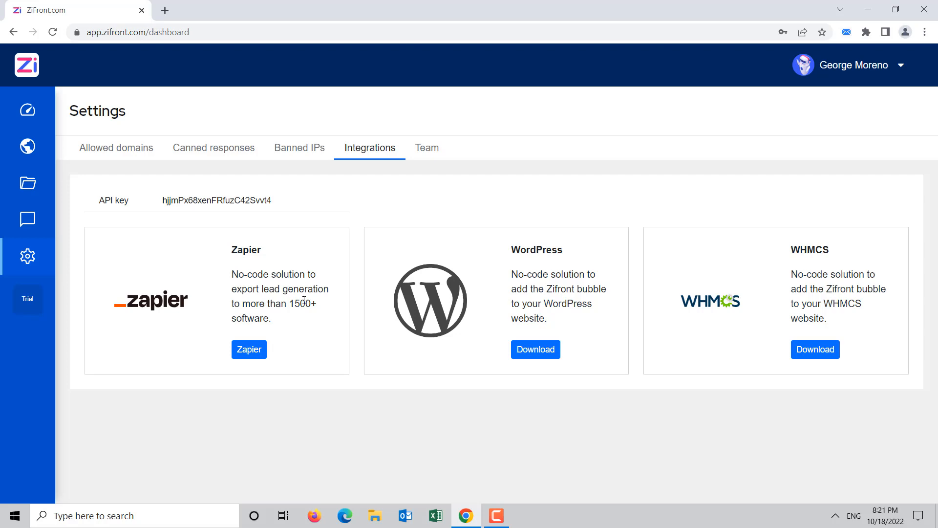
{"action": "mouse_move", "coordinate": [300, 258]}
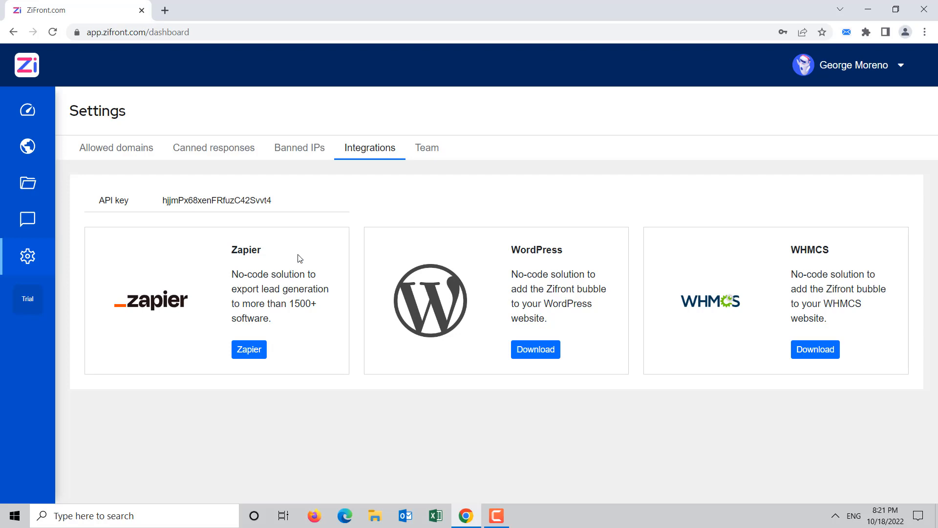